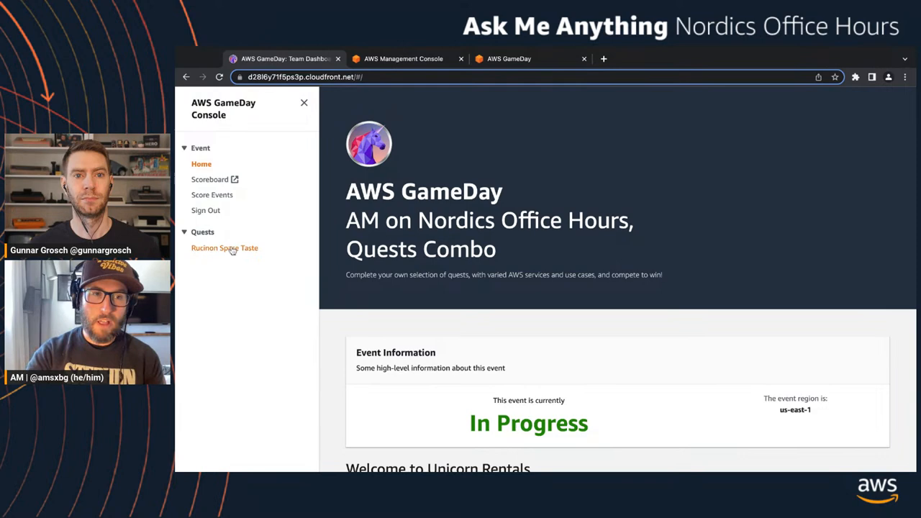
# Start the Rucinon Space Taste quest and confirm its status changes to Deploying
pyautogui.click(225, 247)
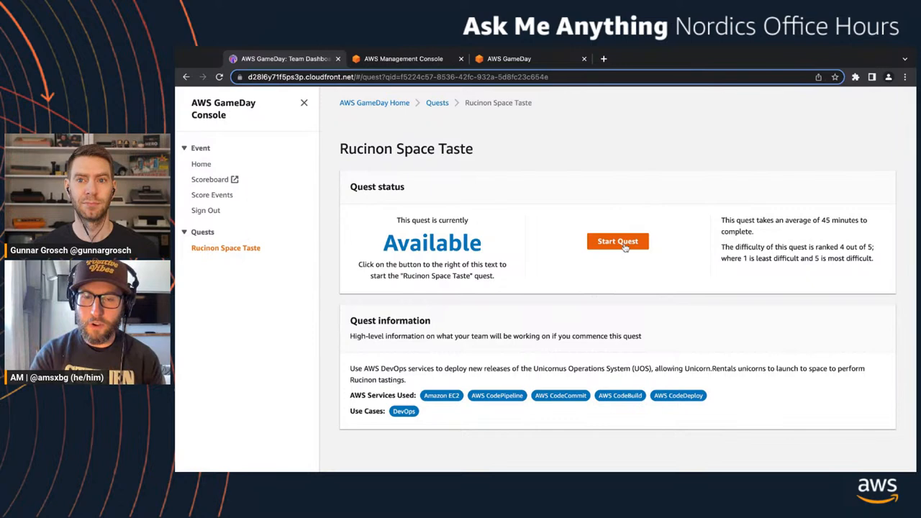
pyautogui.click(618, 242)
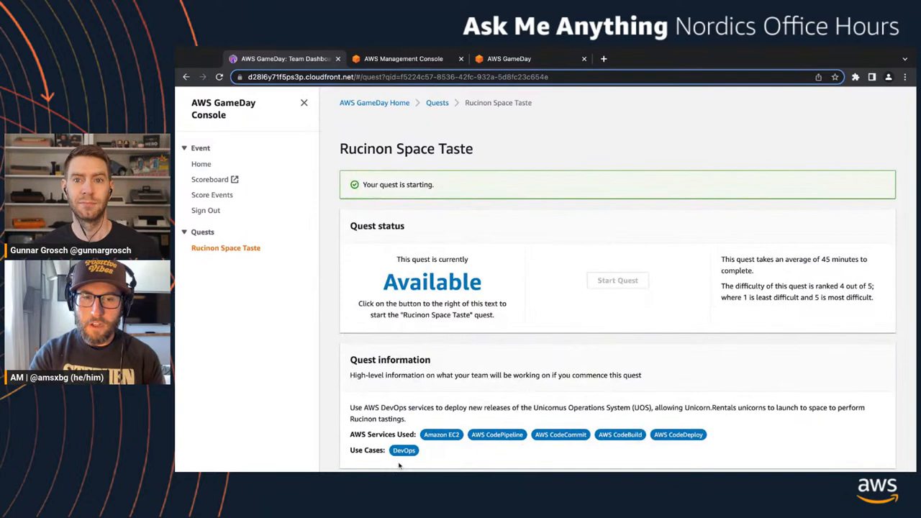
pyautogui.scroll(-3)
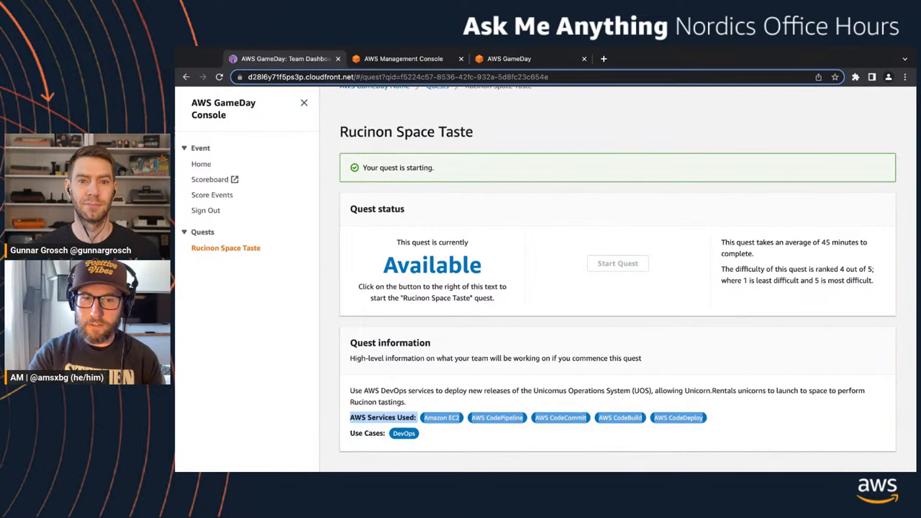
pyautogui.click(618, 263)
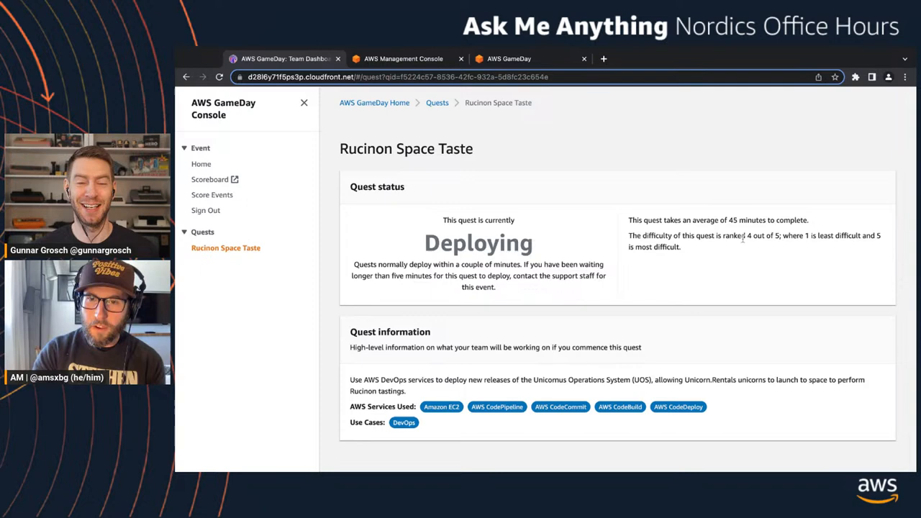
pyautogui.moveTo(747, 236); pyautogui.dragTo(780, 236)
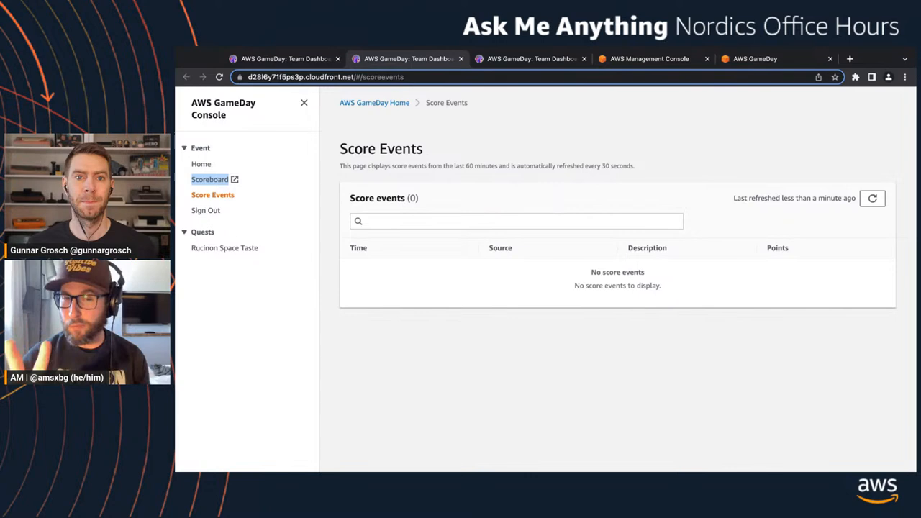
pyautogui.moveTo(443, 363)
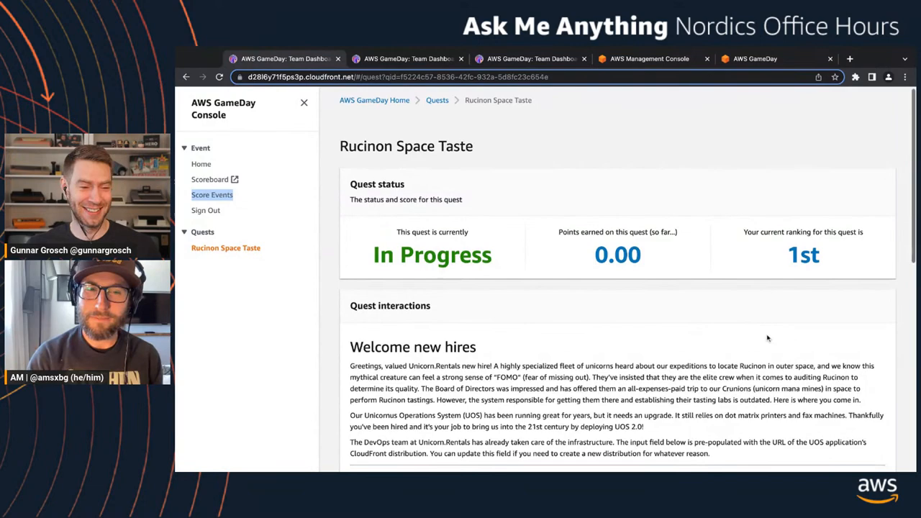
# Scroll the quest brief down past the Welcome new hires section toward Task 1 of 3
pyautogui.scroll(-3)
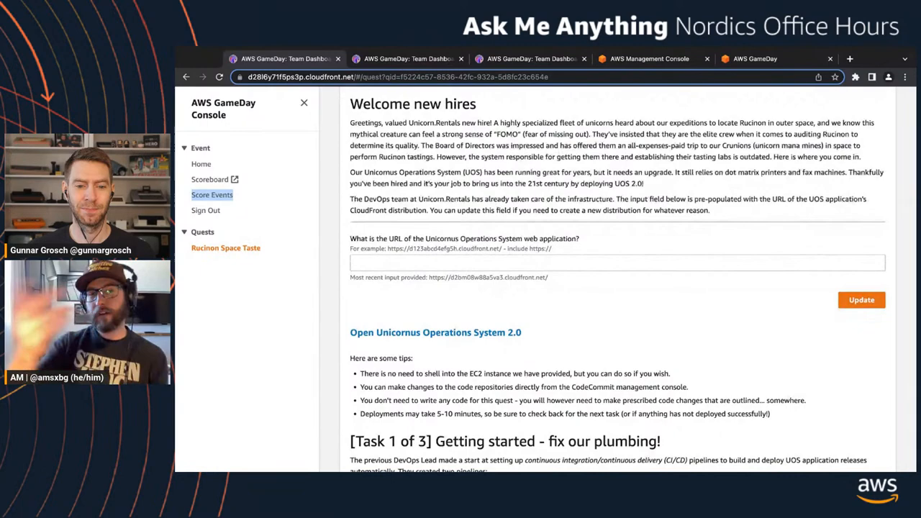
# Scroll down to the full [Task 1 of 3] Getting started - fix our plumbing! brief
pyautogui.scroll(-3)
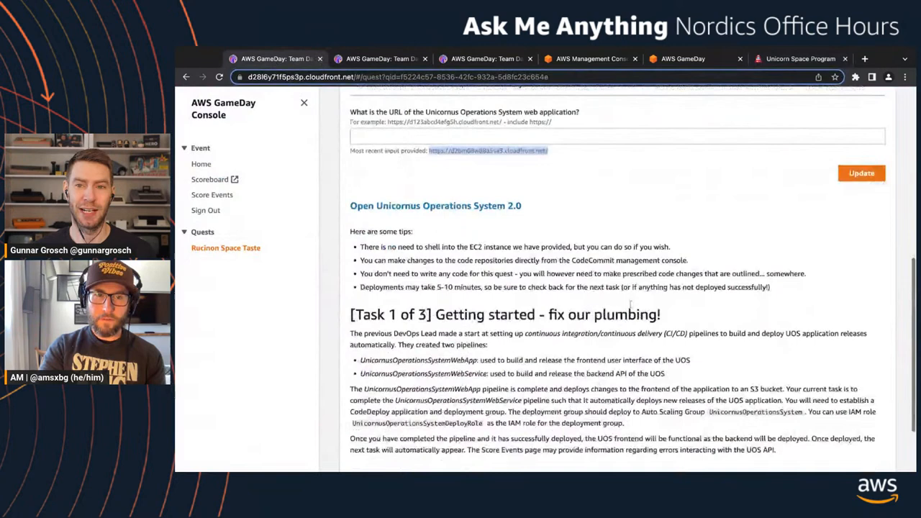
pyautogui.scroll(-3)
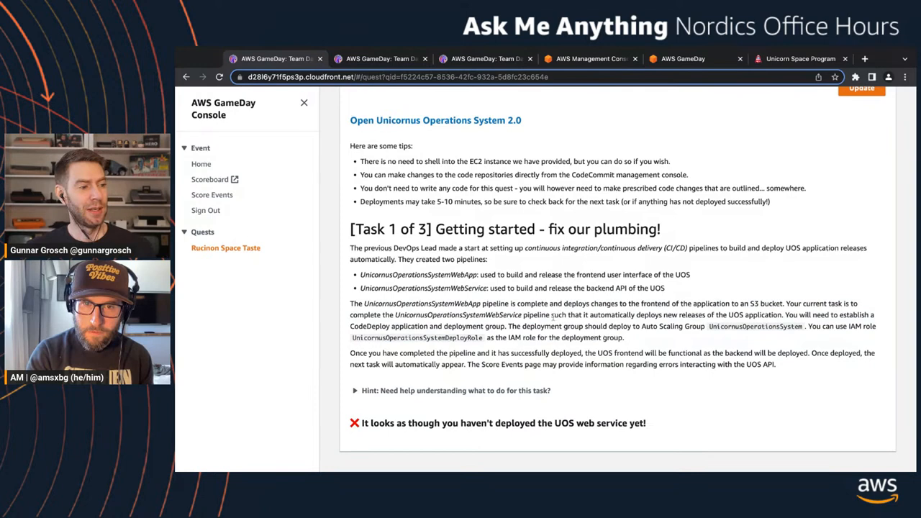
# Highlight the UnicornOperationsSystemWebService pipeline instruction, then move to the AWS Management Console home
pyautogui.moveTo(350, 314); pyautogui.dragTo(549, 314)
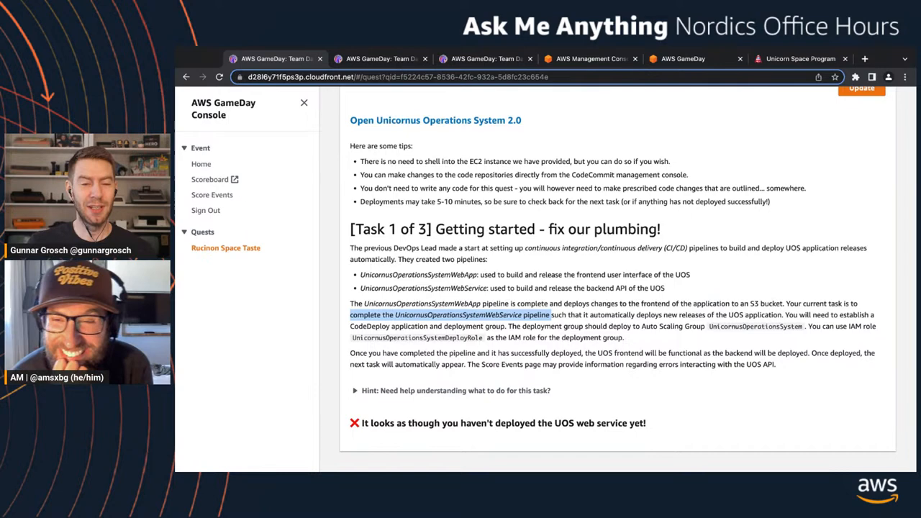
pyautogui.click(590, 58)
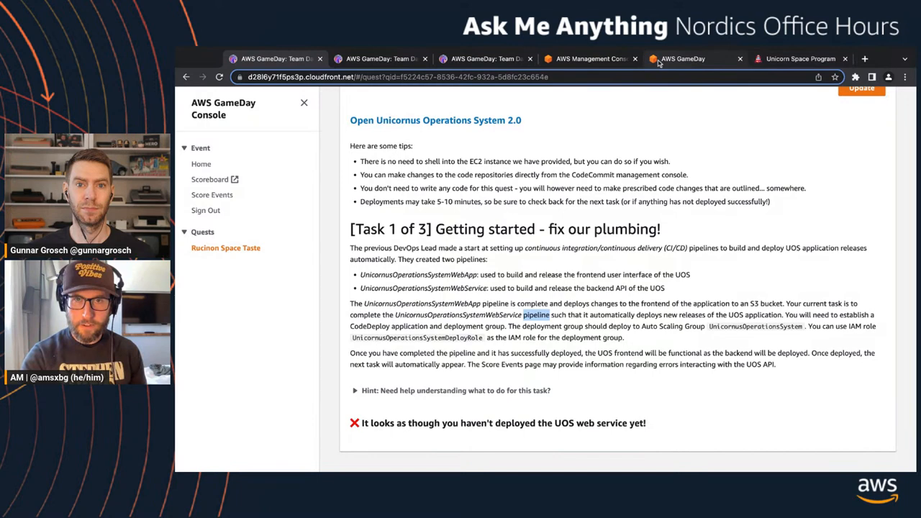
pyautogui.click(590, 57)
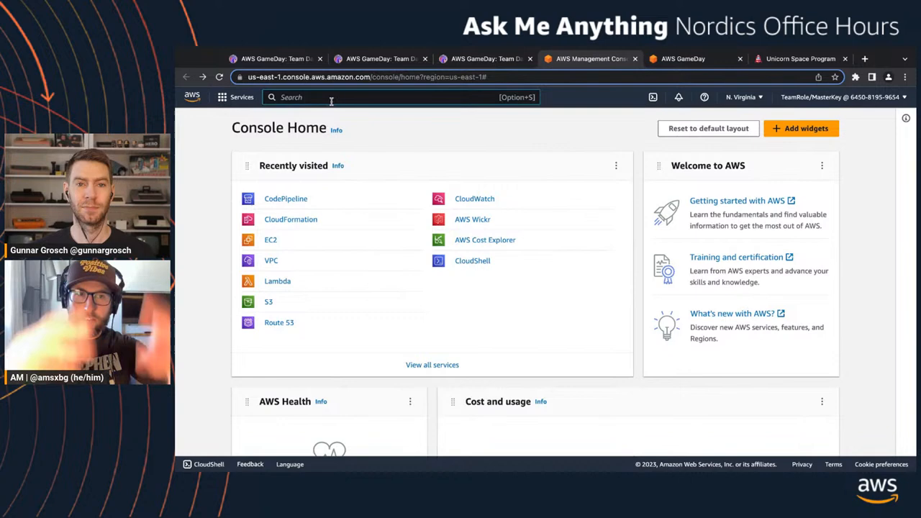
# Find CodePipeline via the console search for 'pipeline' and show its Pipelines list
pyautogui.write('pipeline')
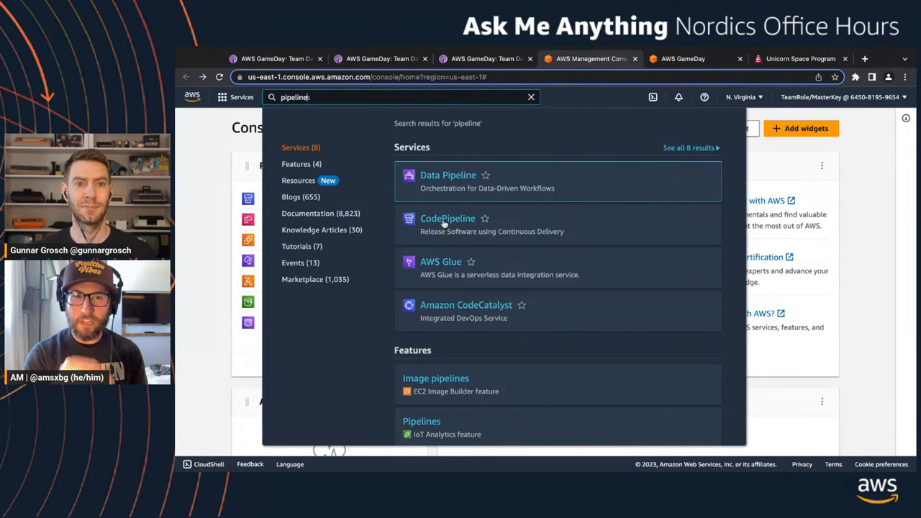
pyautogui.click(448, 219)
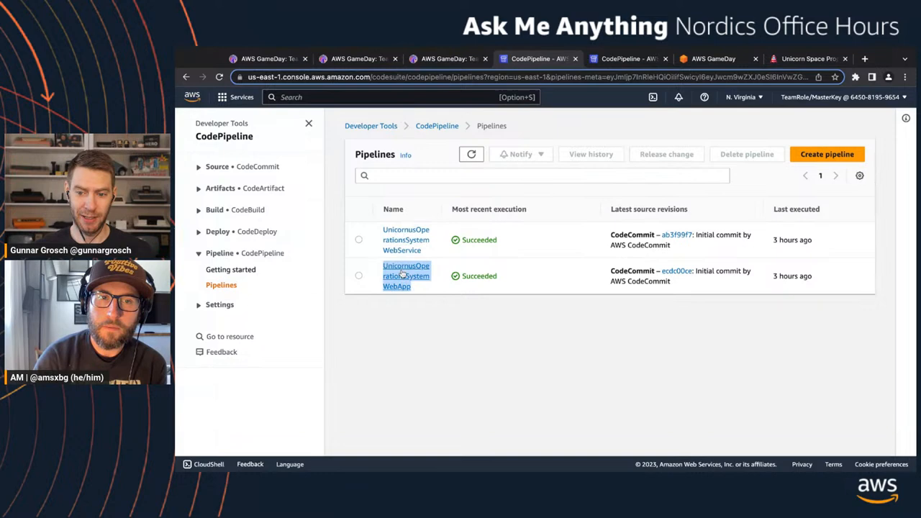
# Review the UnicornOperationsSystemWebService pipeline's Source and Build stages, then go to CodeDeploy
pyautogui.click(406, 276)
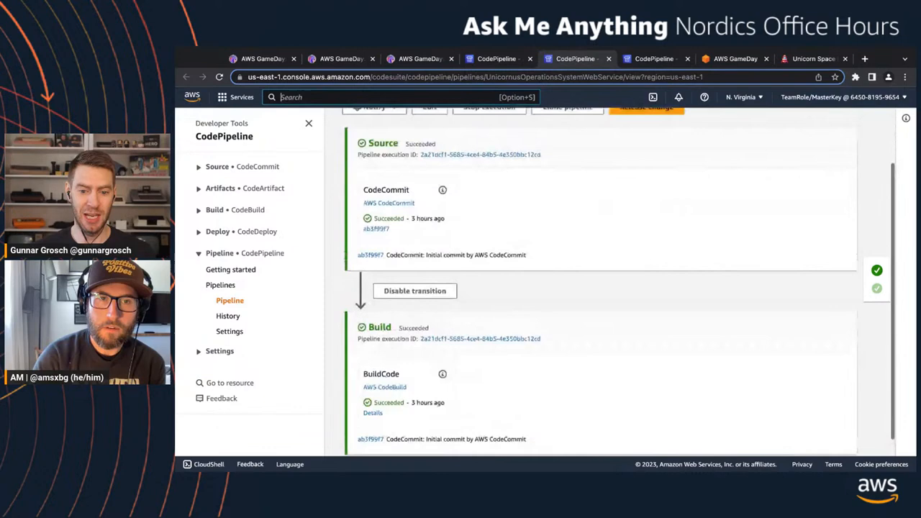
pyautogui.scroll(3)
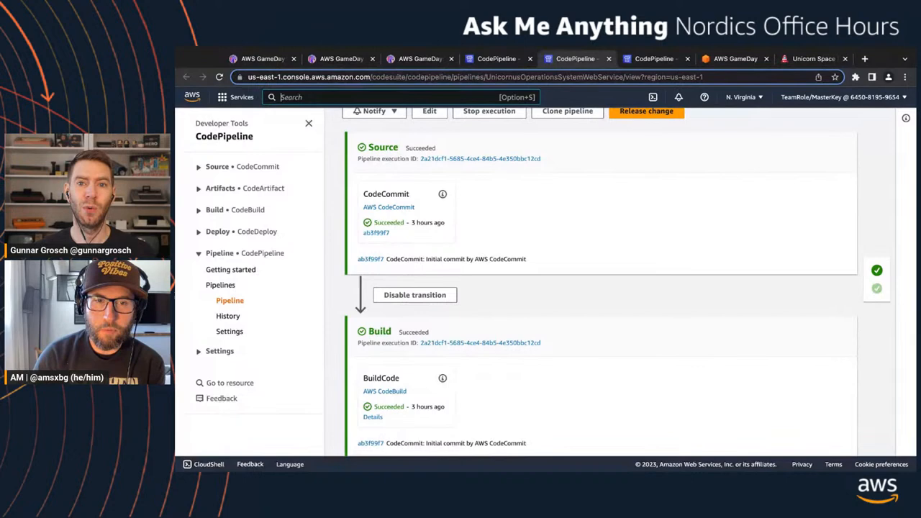
pyautogui.scroll(-3)
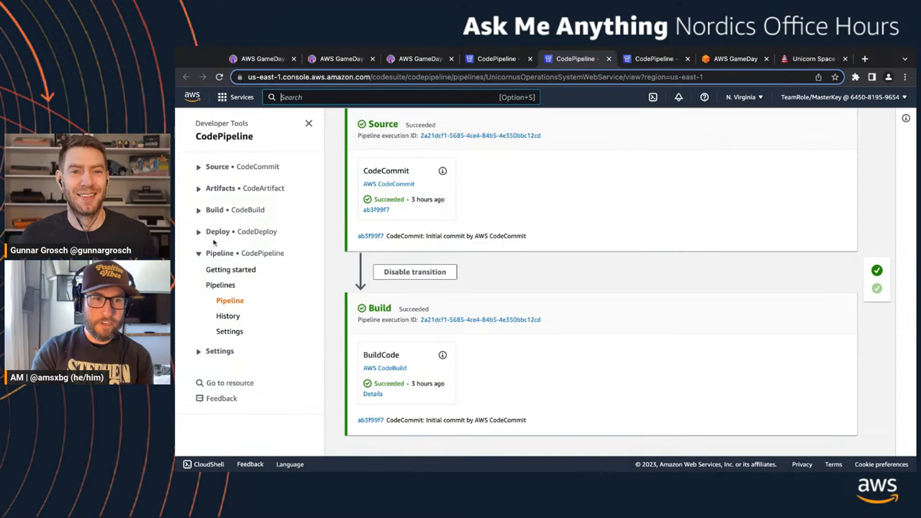
pyautogui.click(217, 230)
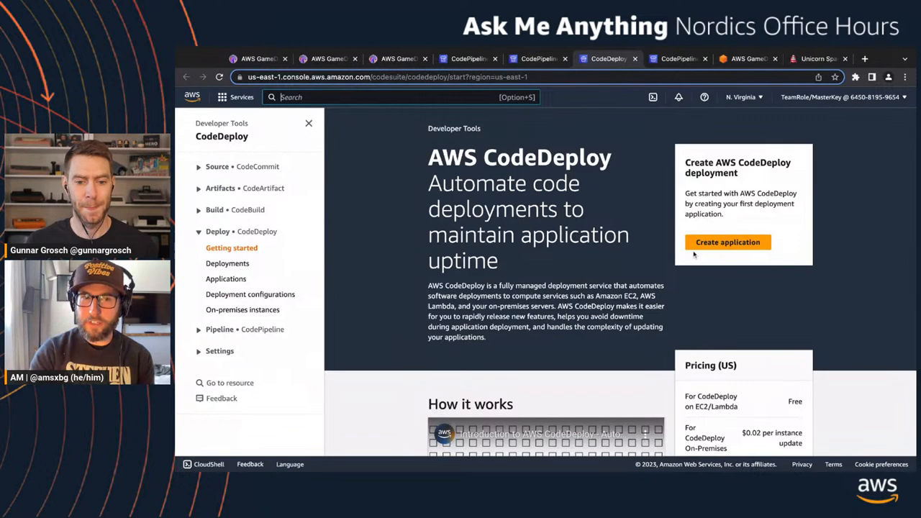
# Begin creating a new CodeDeploy application from the getting-started page
pyautogui.click(729, 242)
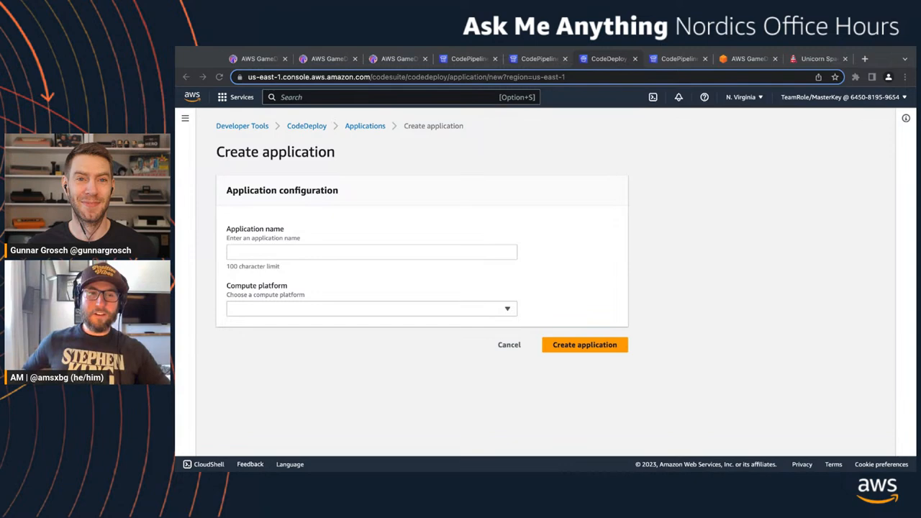
# Create the CodeDeploy application amsxbg-deployment on the EC2/On-premises compute platform
pyautogui.click(372, 251)
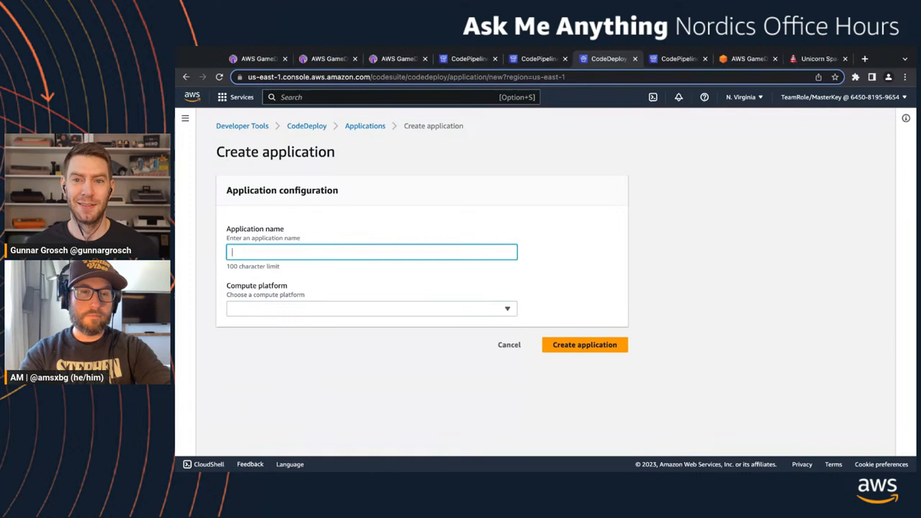
pyautogui.write('amsxbg-deployment')
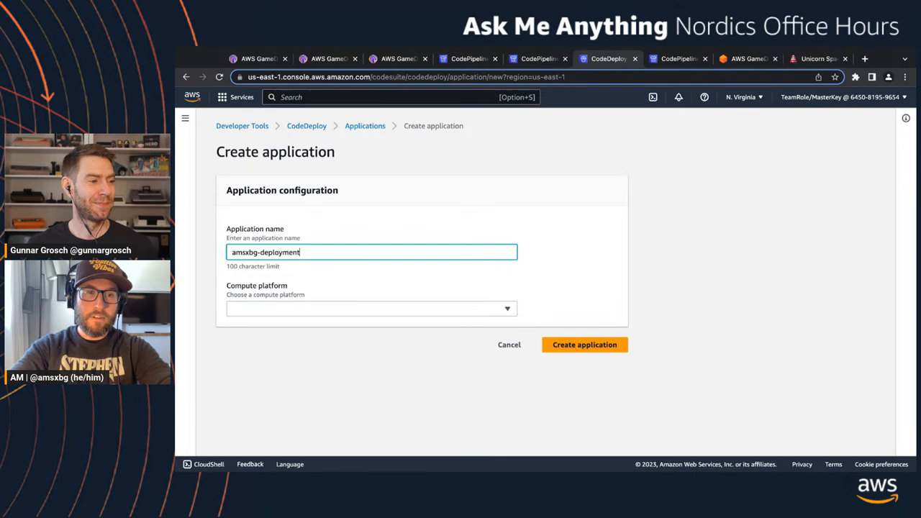
pyautogui.click(372, 308)
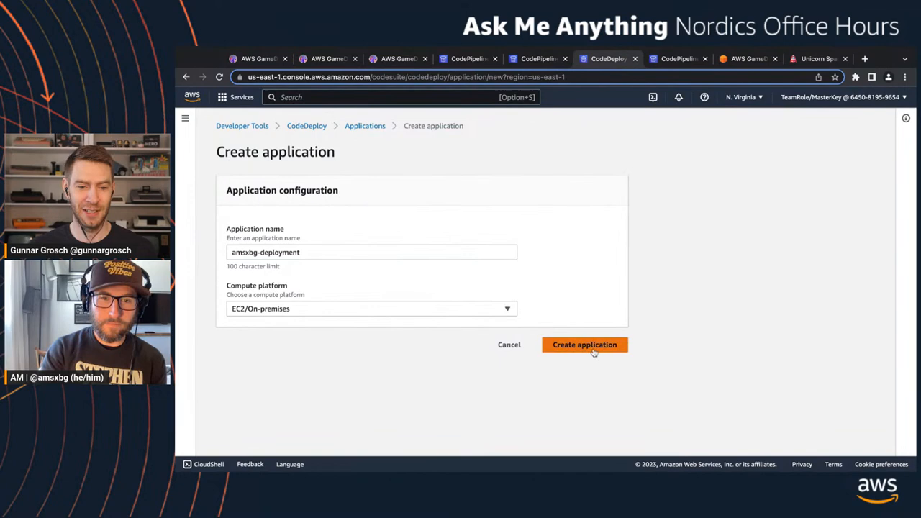
pyautogui.click(584, 346)
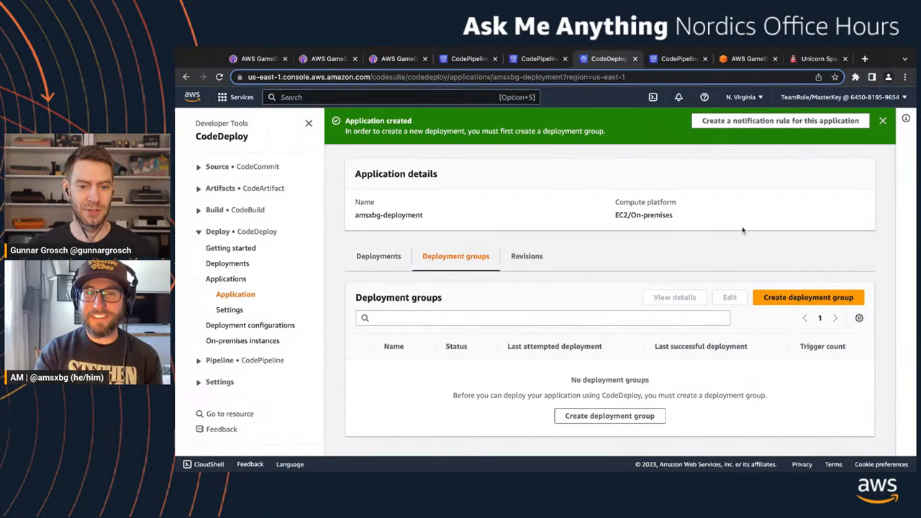
pyautogui.click(378, 257)
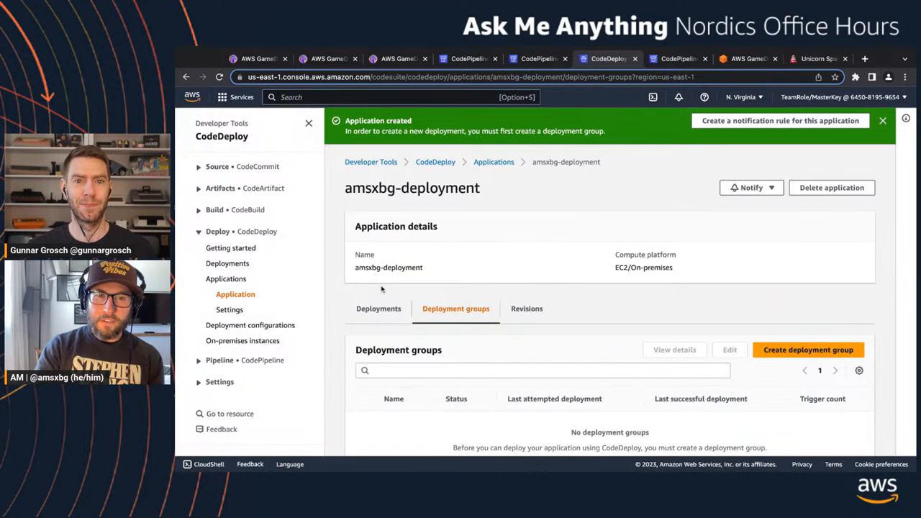
pyautogui.click(379, 308)
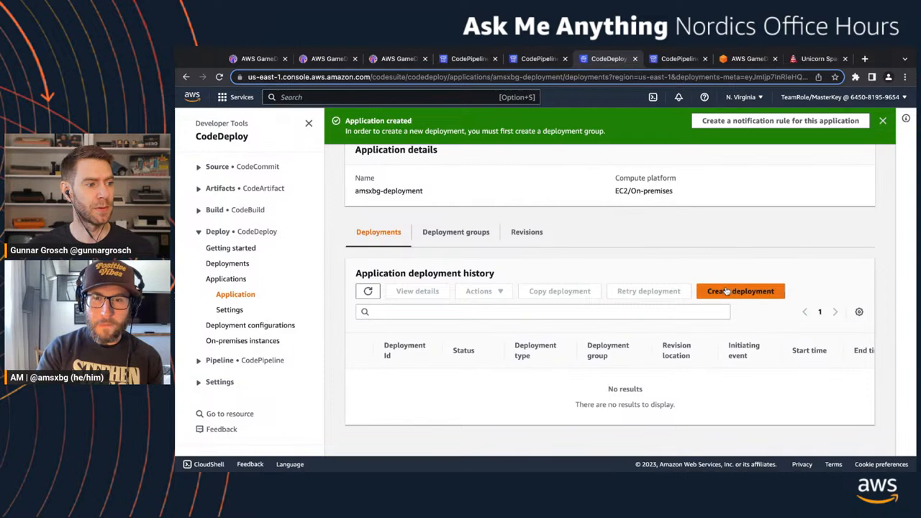
pyautogui.click(740, 291)
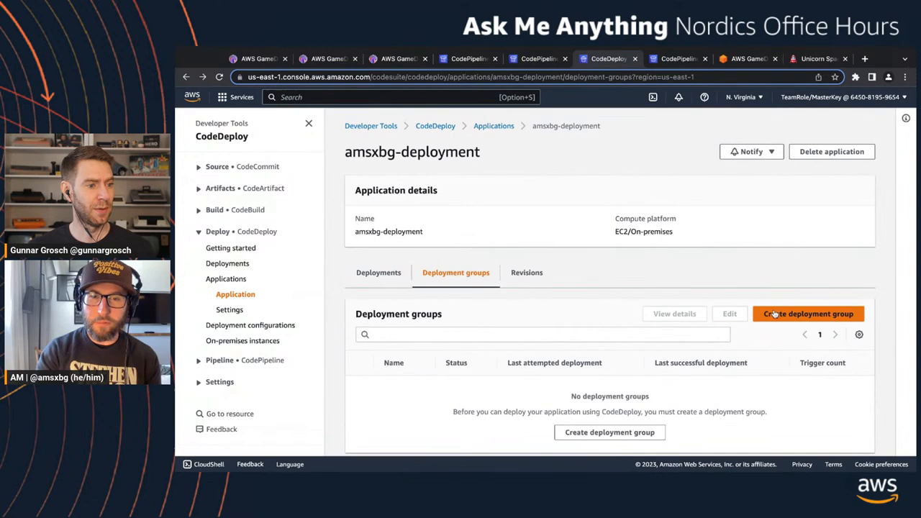
pyautogui.click(809, 313)
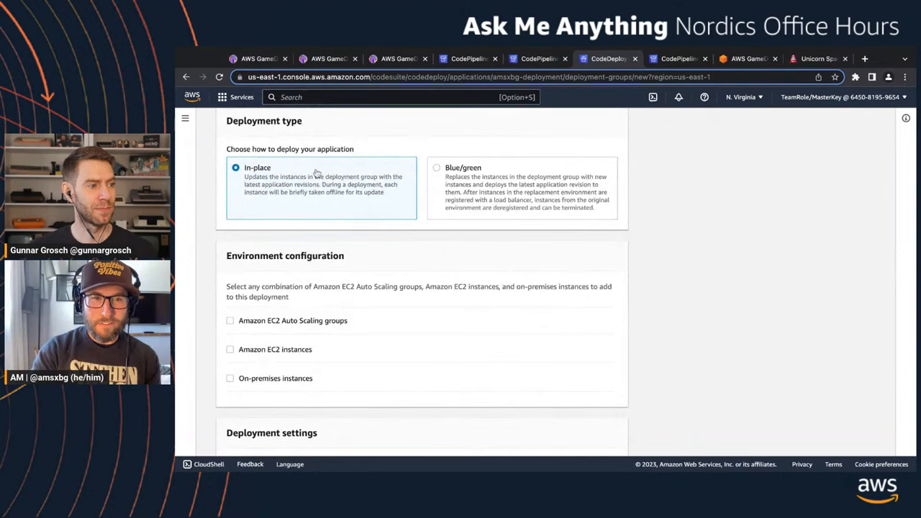
# Reach the deployment group's Environment configuration and search the console for 'ec2'
pyautogui.scroll(-3)
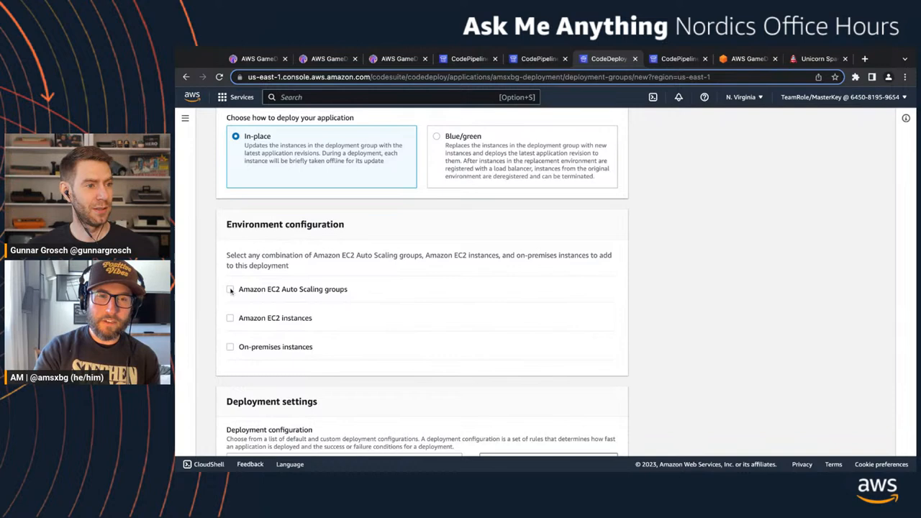
pyautogui.write('ec2')
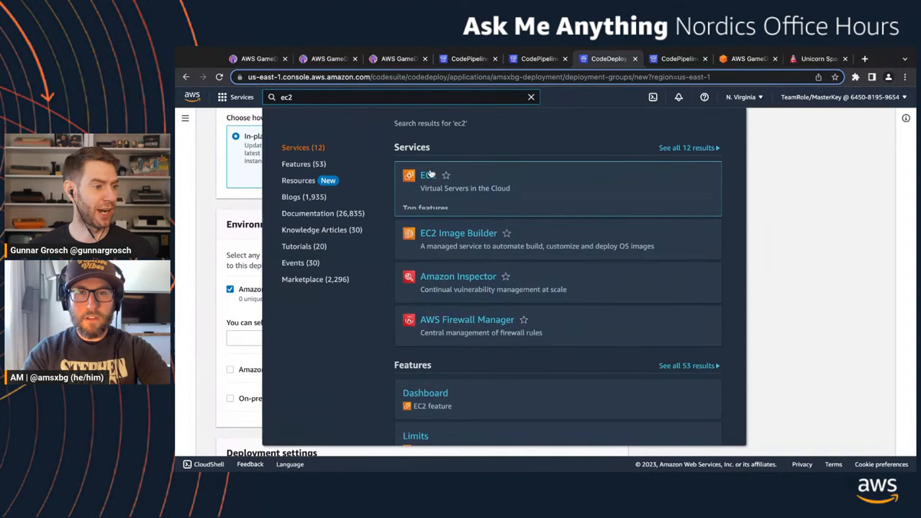
# Go to the EC2 Dashboard and choose an item from its left navigation
pyautogui.click(425, 179)
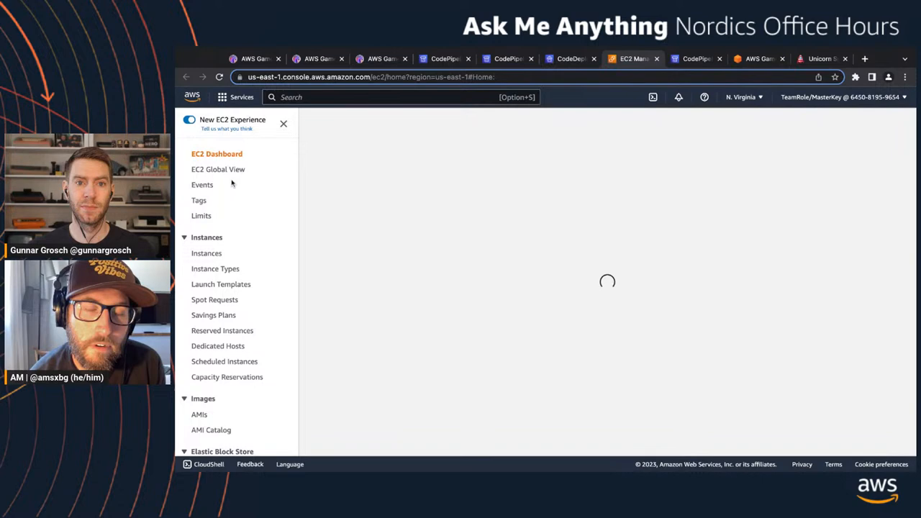
pyautogui.click(207, 253)
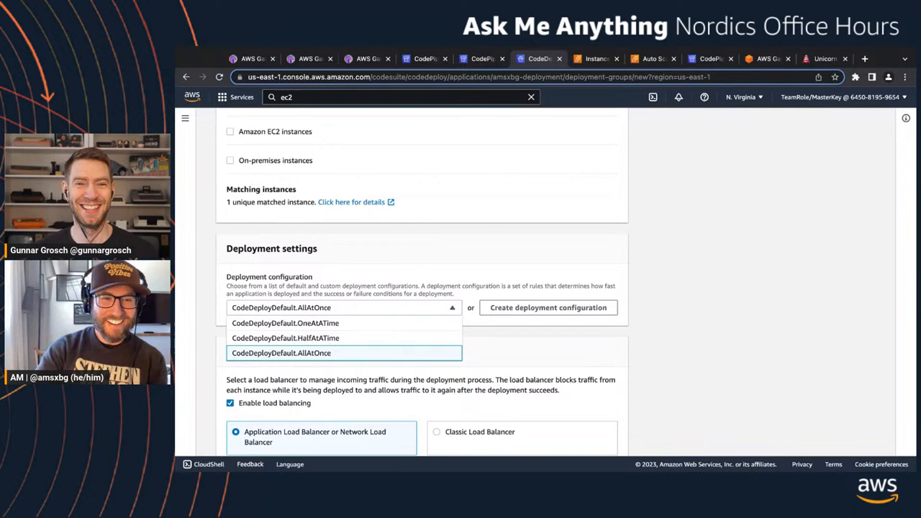
# Create amsxbg-deployment-group with HalfAtATime and the UnicornusOperationsSystem target group, then begin a deployment
pyautogui.click(285, 337)
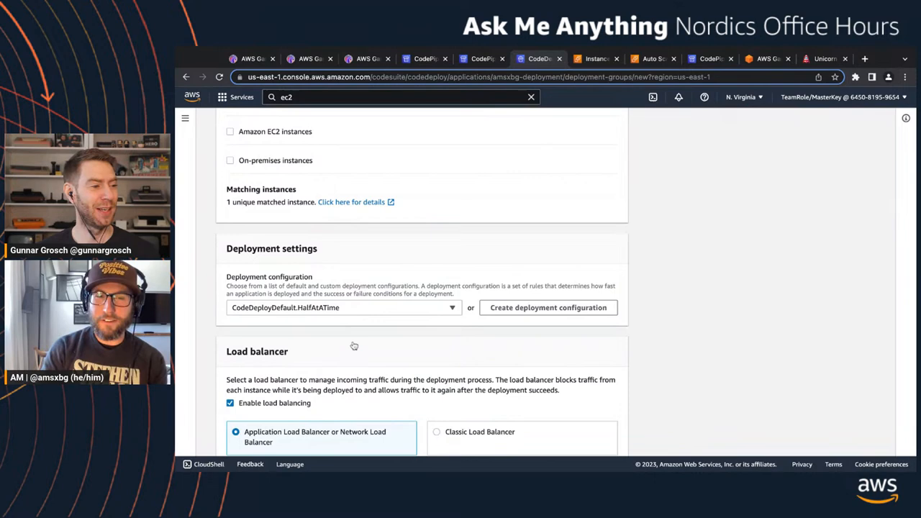
pyautogui.scroll(-3)
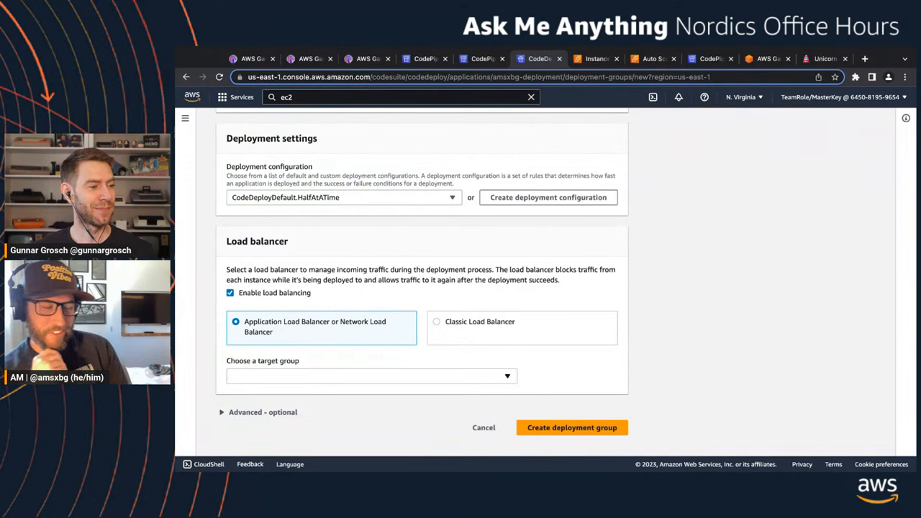
pyautogui.click(371, 375)
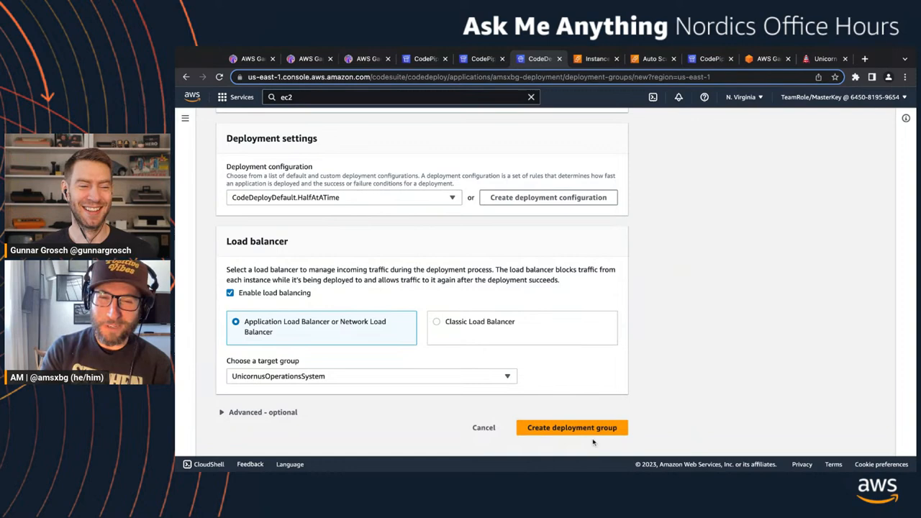
pyautogui.click(371, 377)
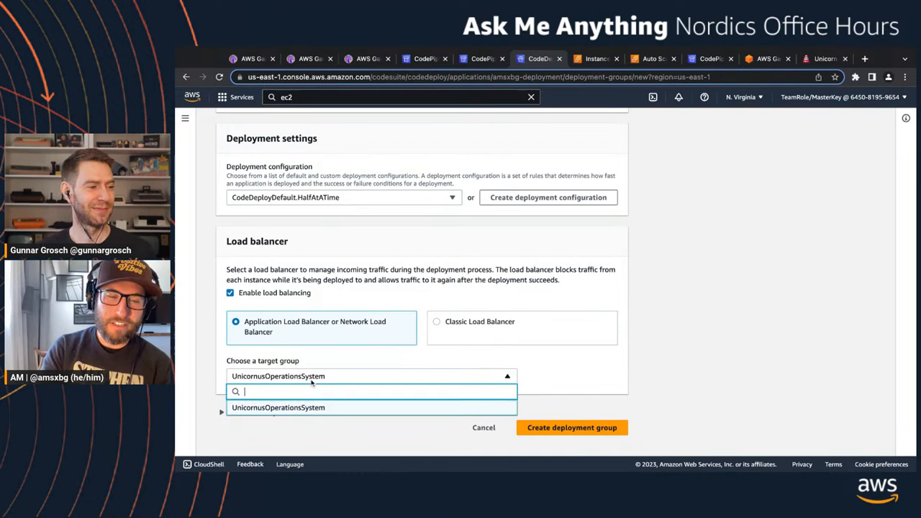
pyautogui.click(278, 407)
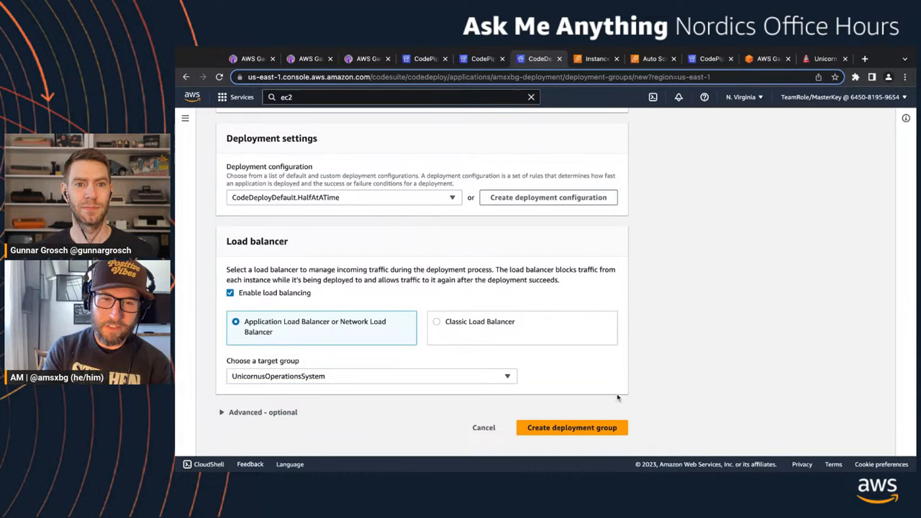
pyautogui.click(571, 428)
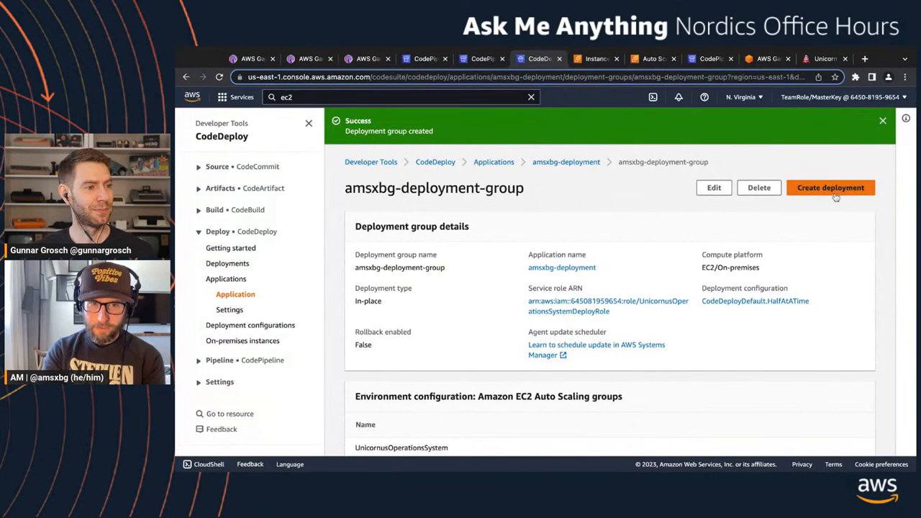
pyautogui.click(830, 187)
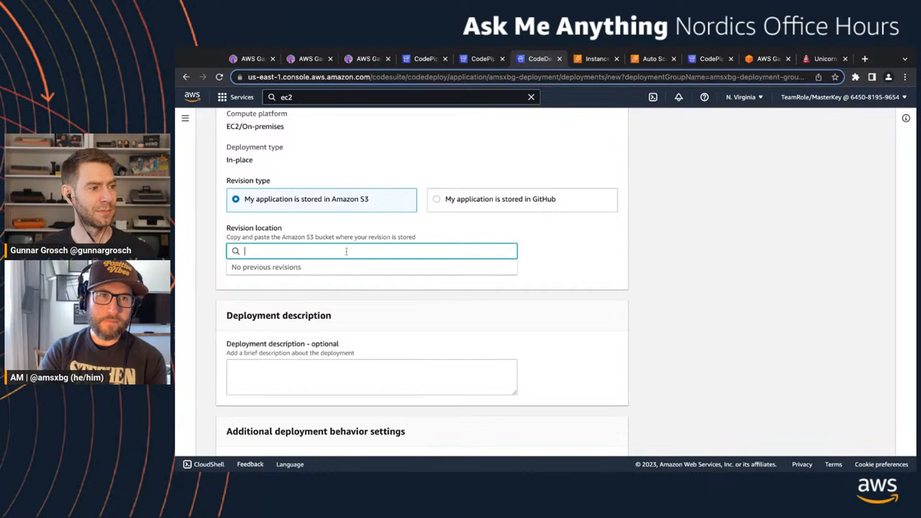
# Find and enter the S3 service from the console's service search
pyautogui.write('s3')
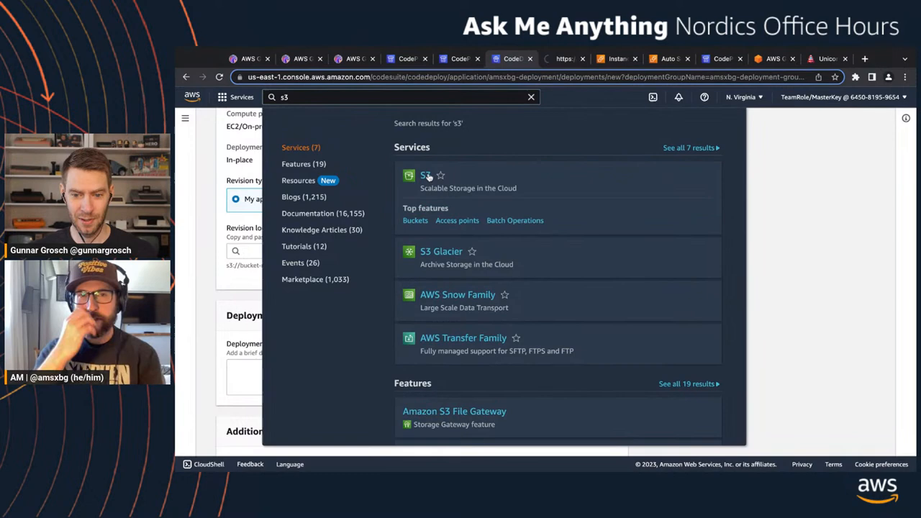
pyautogui.click(426, 175)
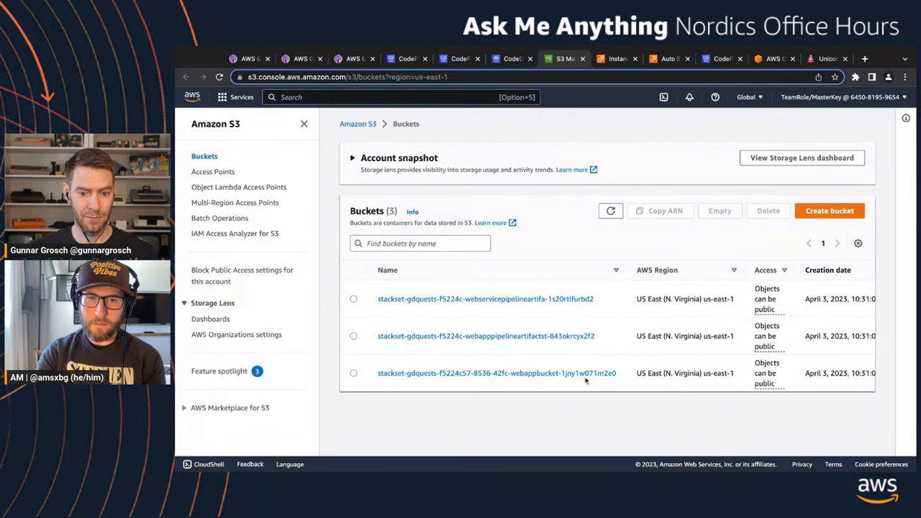
# Browse the web app bucket's objects, then return to the UnicornusOperationsSystemWebService pipeline
pyautogui.click(490, 373)
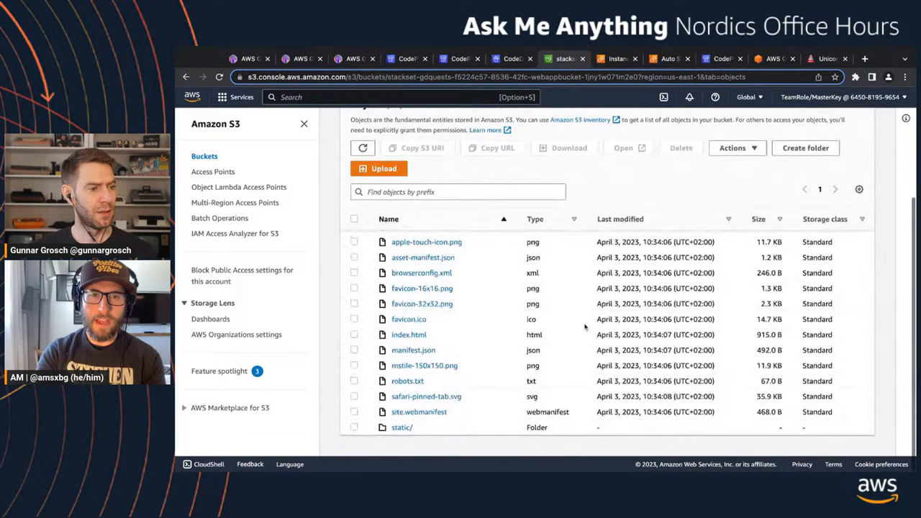
pyautogui.click(512, 57)
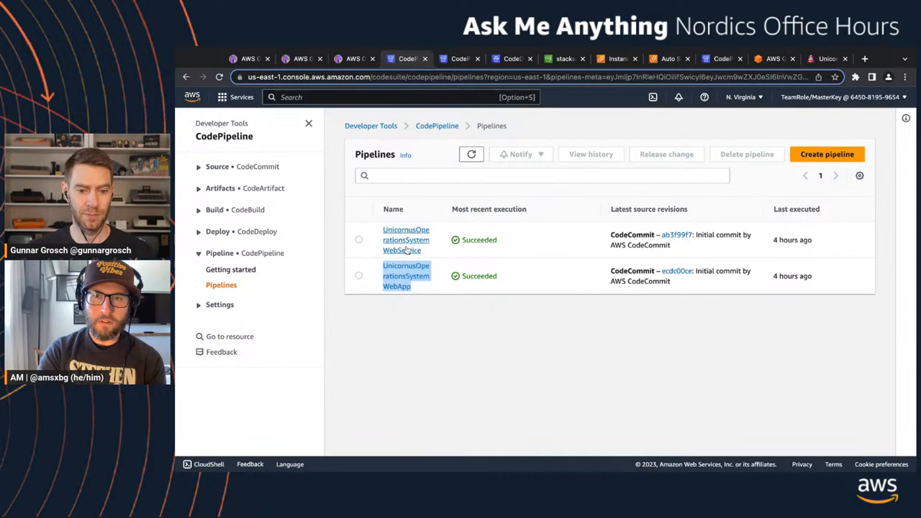
pyautogui.click(406, 239)
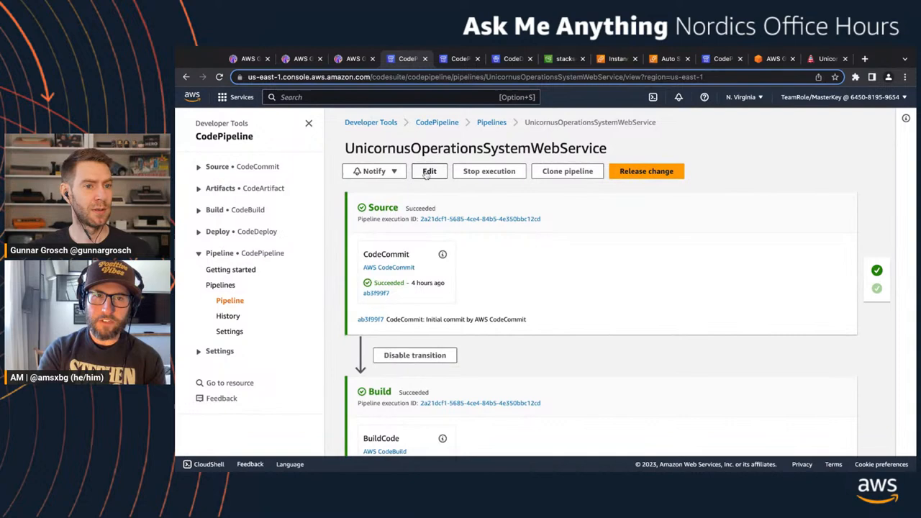
# Edit the pipeline and add a new action to the Deploy stage, starting its name
pyautogui.click(429, 172)
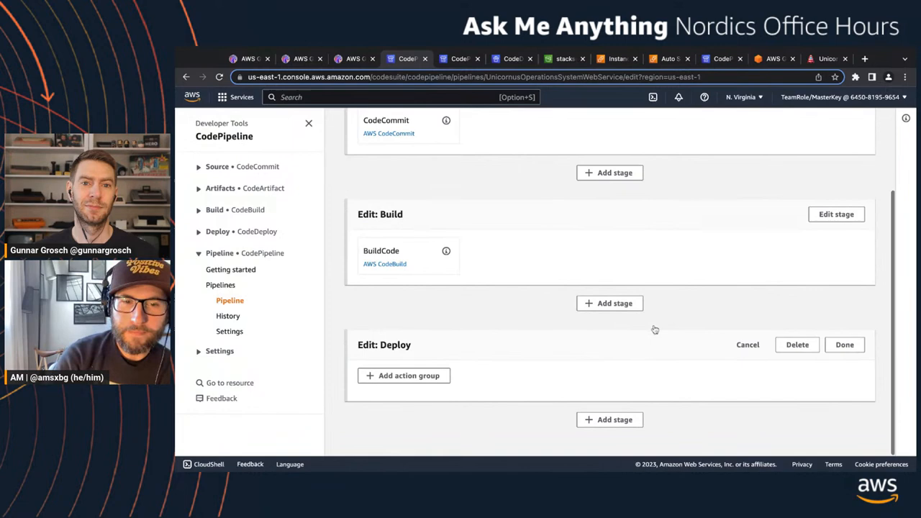
pyautogui.click(403, 375)
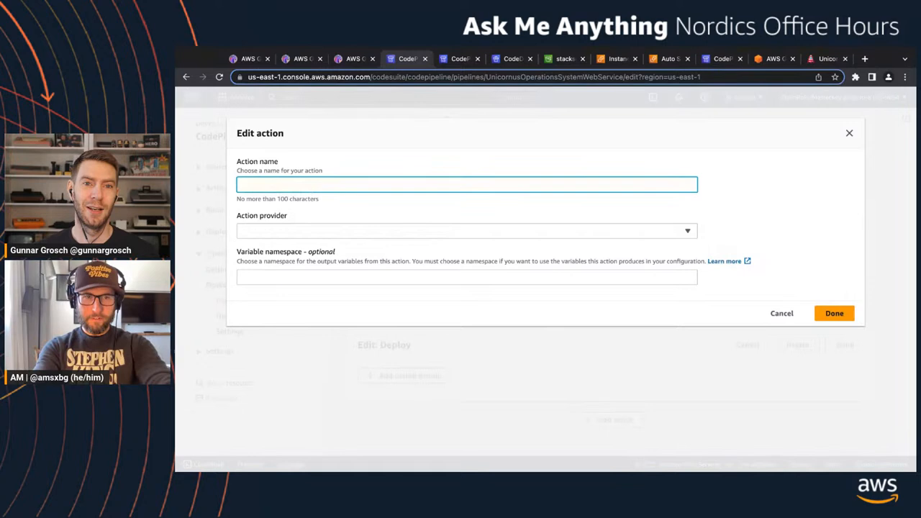
pyautogui.write('Deplo')
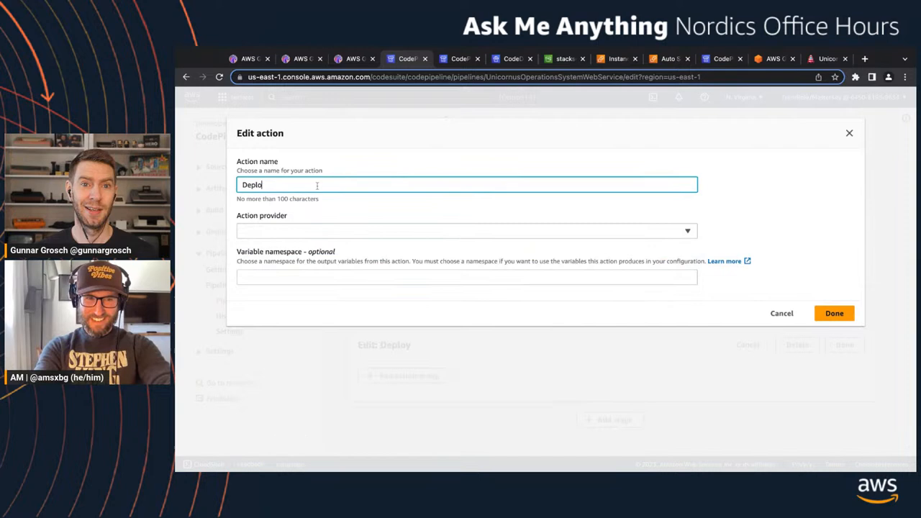
# Name the action Deploy-UOS and browse the action providers down to the Deploy section
pyautogui.write('y-')
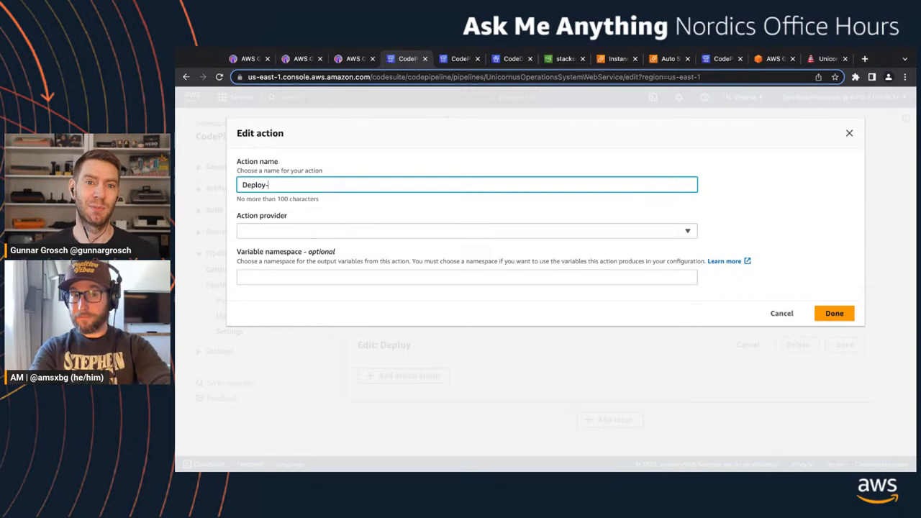
pyautogui.write('UOS')
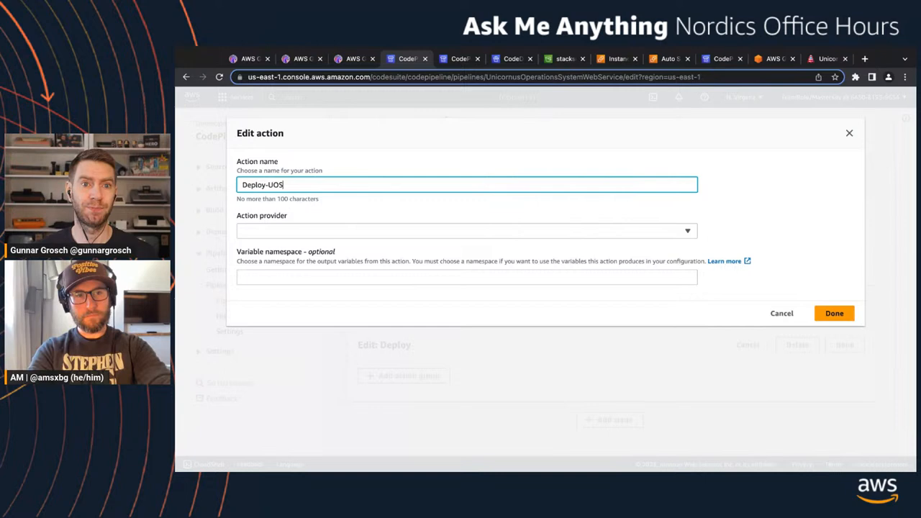
pyautogui.click(467, 230)
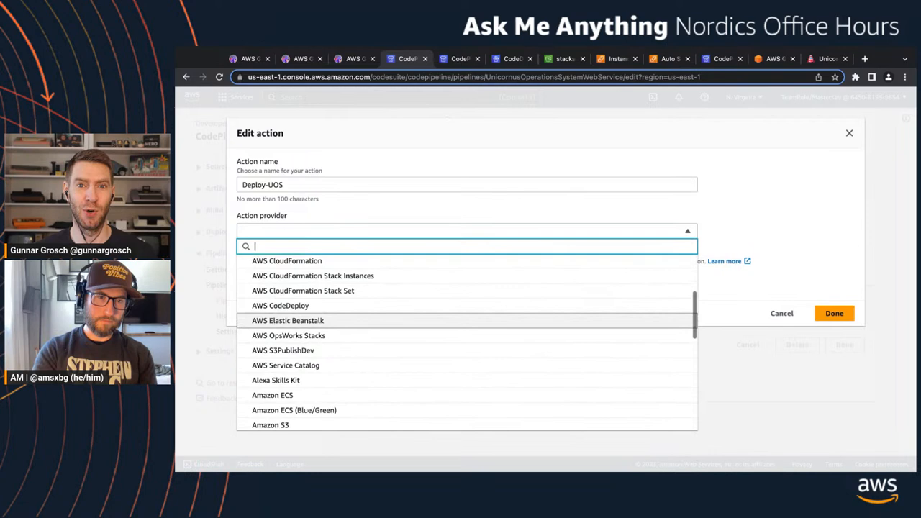
pyautogui.scroll(-3)
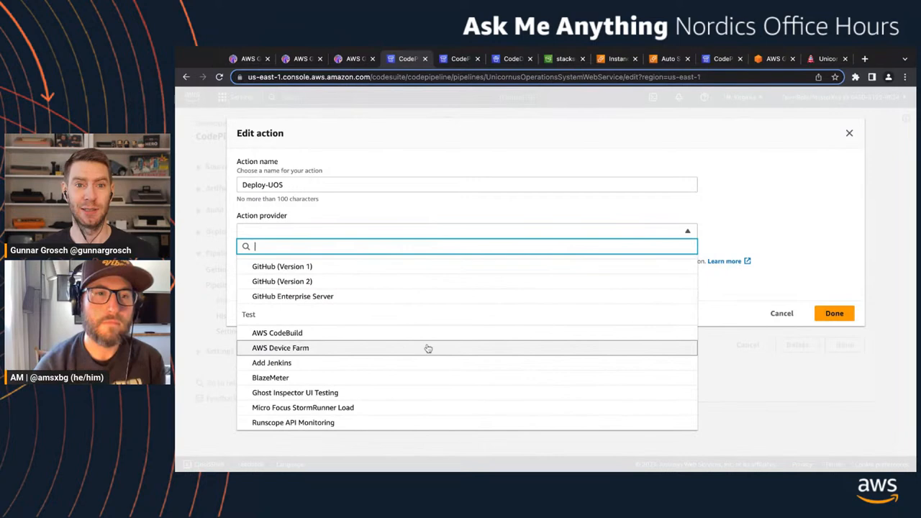
pyautogui.scroll(-3)
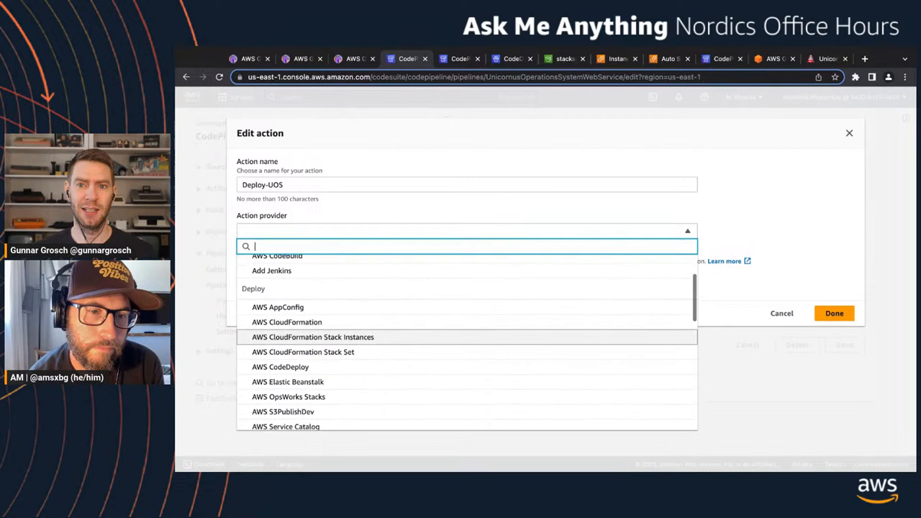
# Make it a CodeDeploy action targeting amsxbg-deployment-group and save the pipeline
pyautogui.click(280, 367)
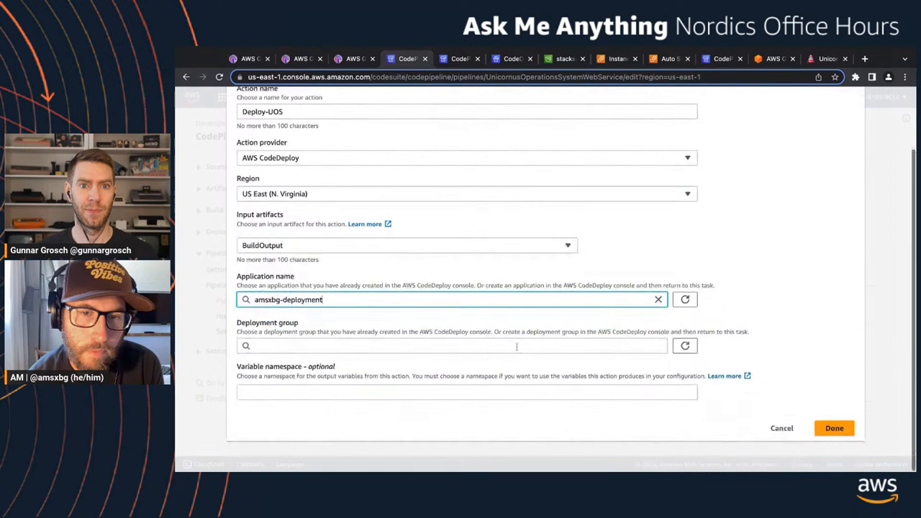
pyautogui.write('amsxbg-deployment-group')
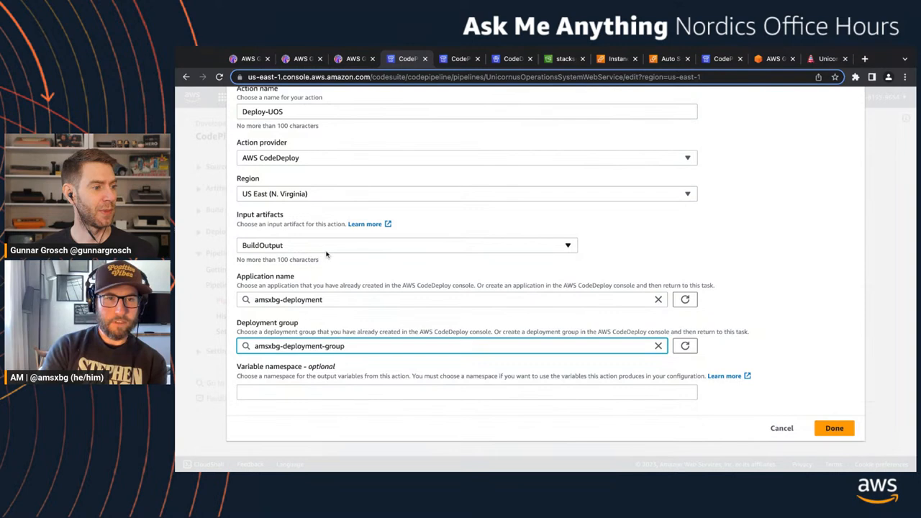
pyautogui.click(835, 427)
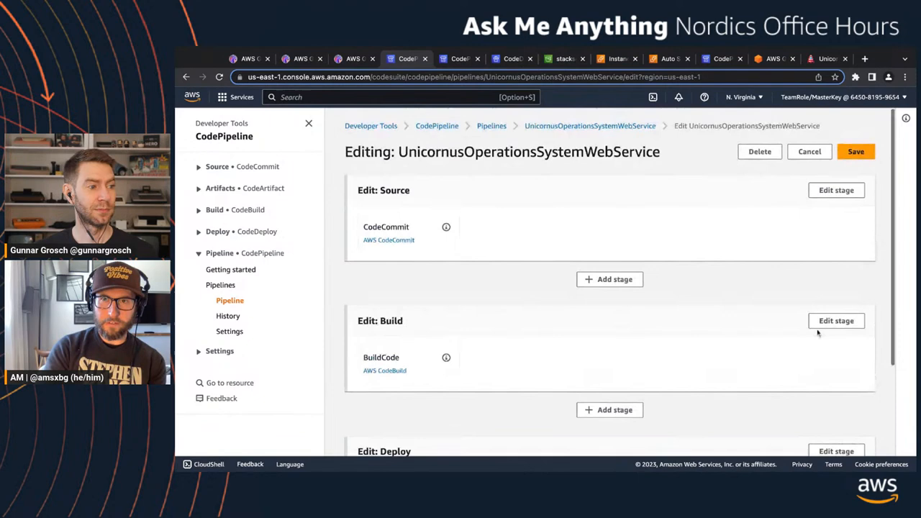
pyautogui.click(855, 151)
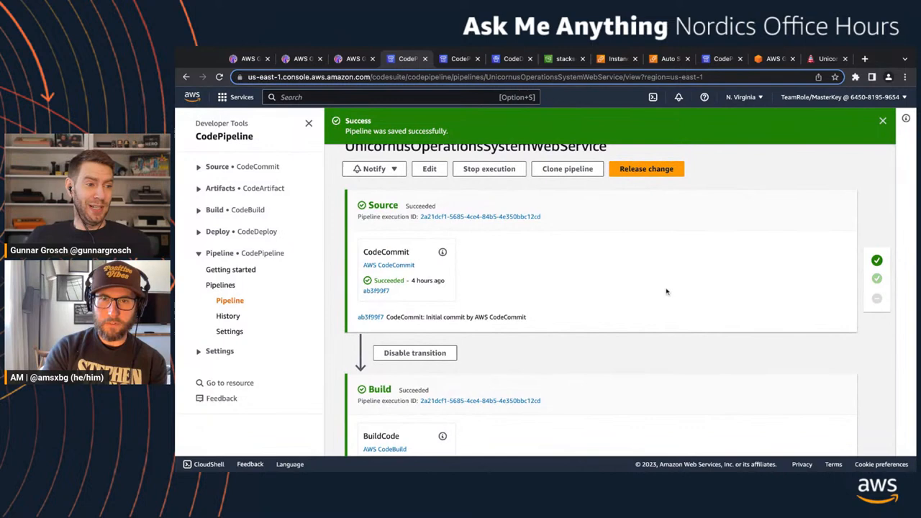
# Release the latest change and watch Source and Build succeed while Deploy-UOS fails
pyautogui.click(646, 168)
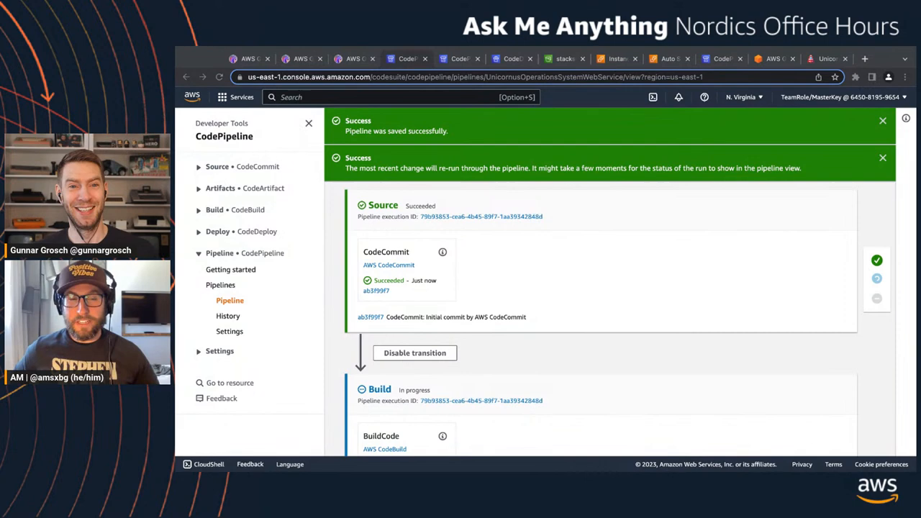
pyautogui.scroll(-3)
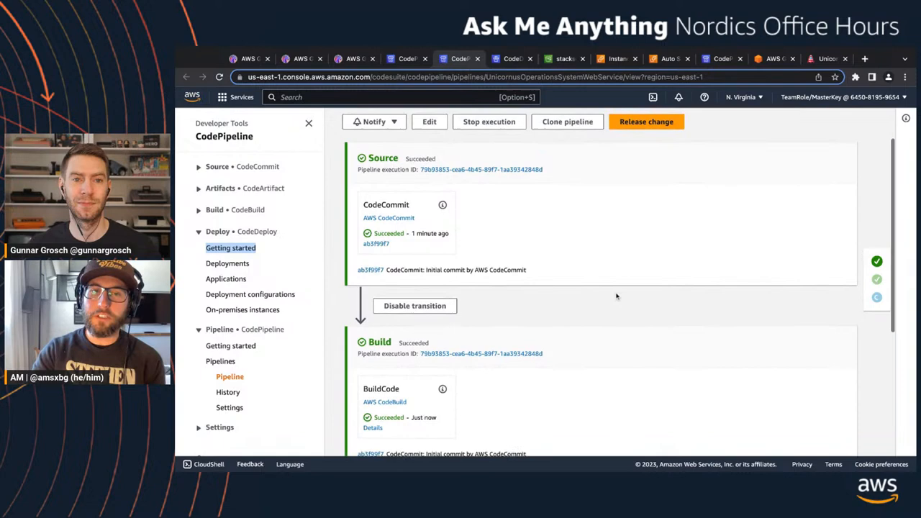
pyautogui.scroll(-3)
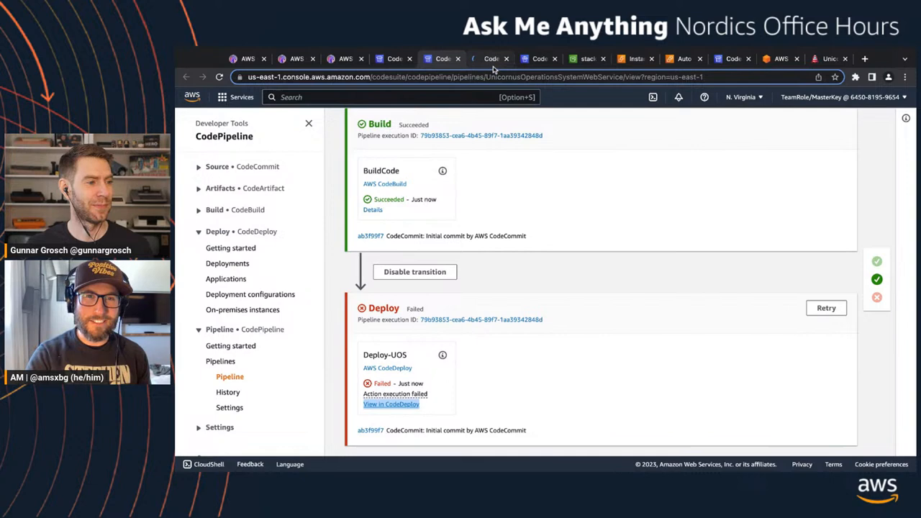
# View the failed deployment d-HNDBBDHIMN in CodeDeploy to read its error
pyautogui.click(391, 405)
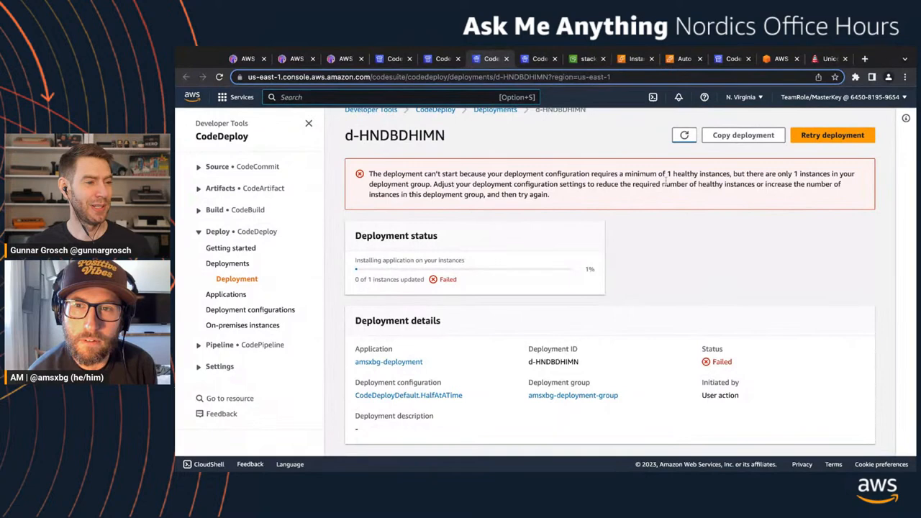
pyautogui.moveTo(792, 246)
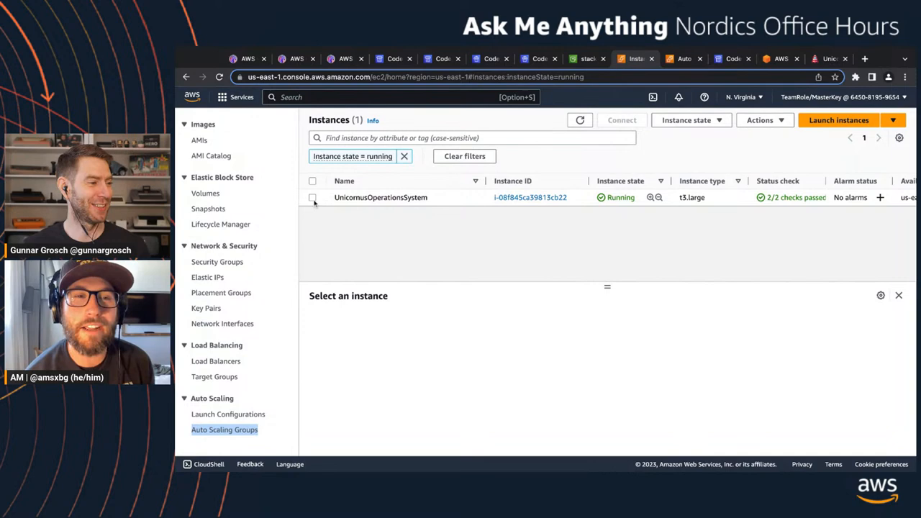
# Update the Auto Scaling group size to desired 3, minimum 3, maximum 7
pyautogui.click(225, 428)
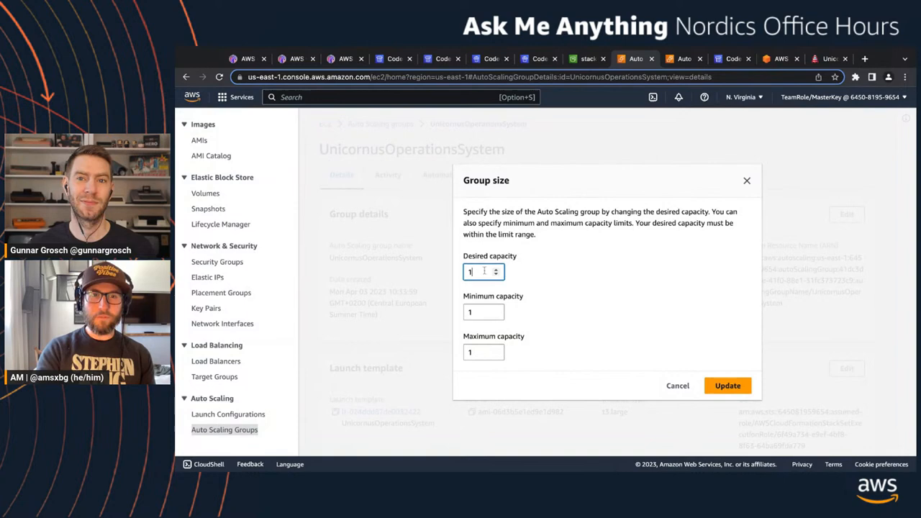
pyautogui.write('3')
pyautogui.click(484, 352)
pyautogui.write('7')
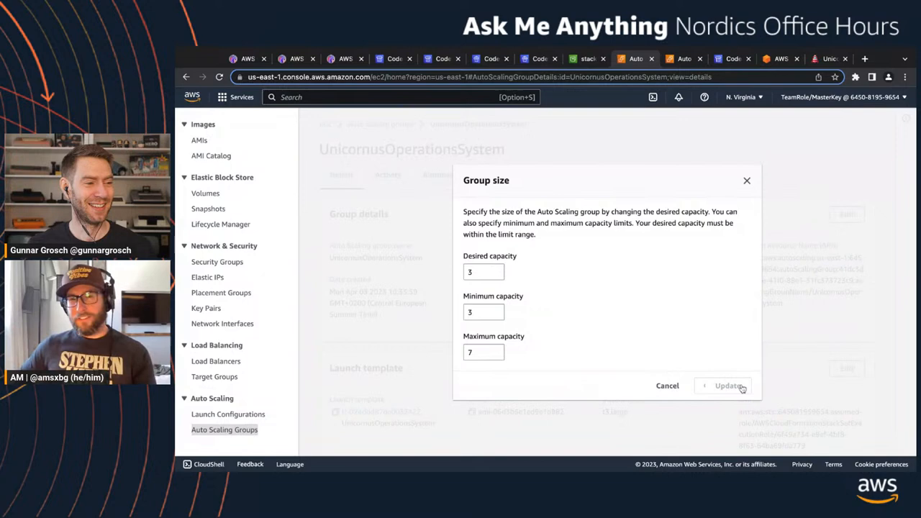
pyautogui.click(728, 385)
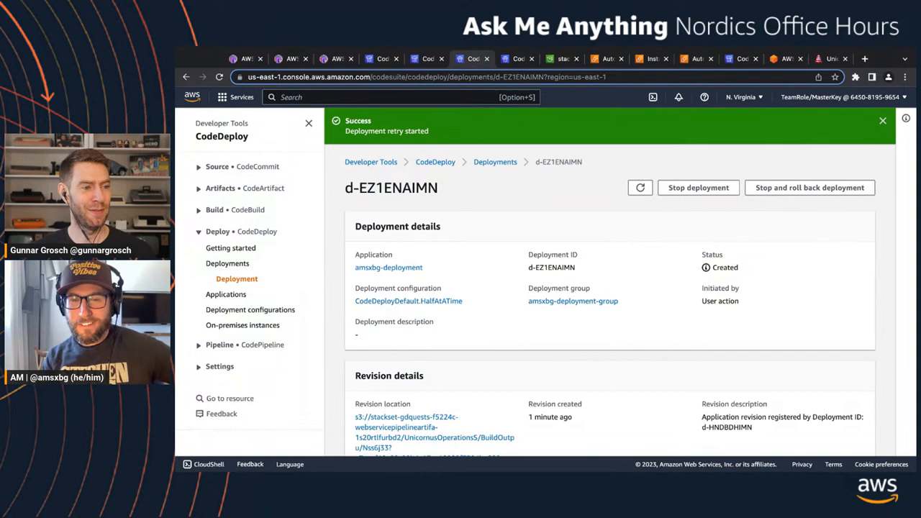
pyautogui.click(639, 187)
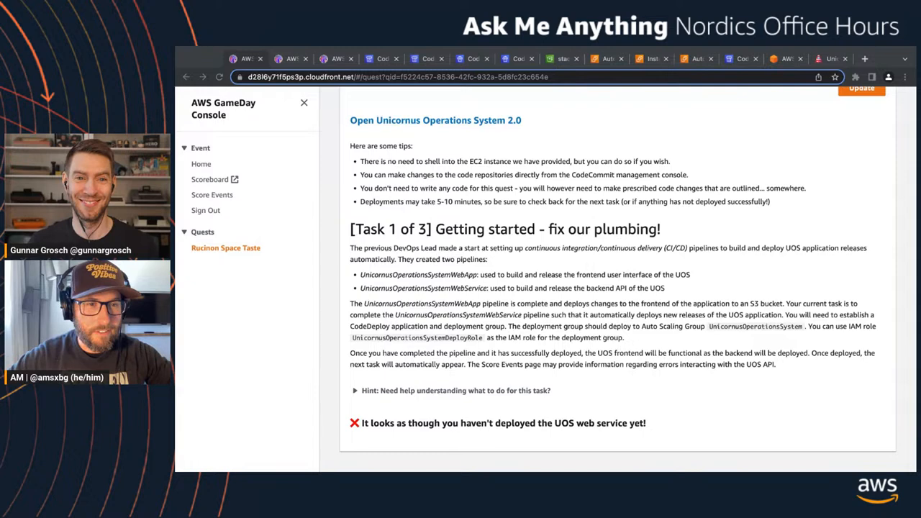
pyautogui.moveTo(587, 215)
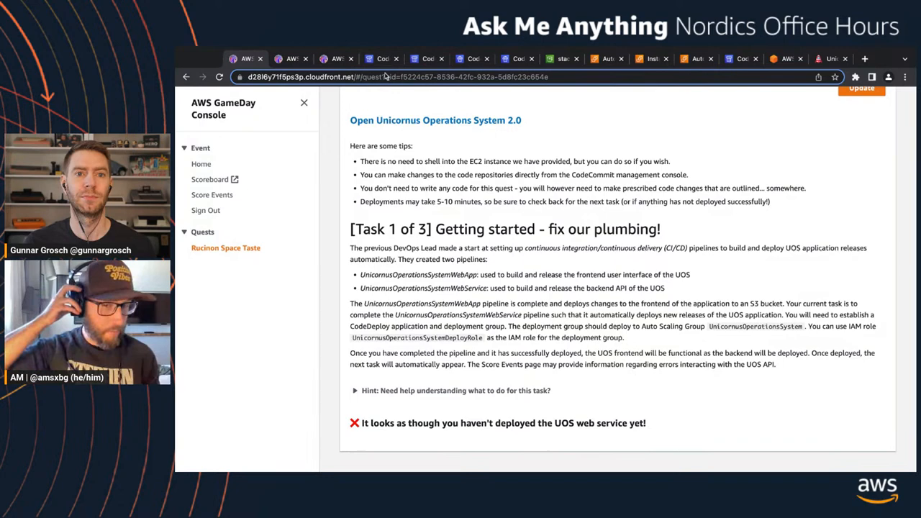
# Switch back to deployment d-EZ1ENAIMN, now in progress
pyautogui.click(516, 58)
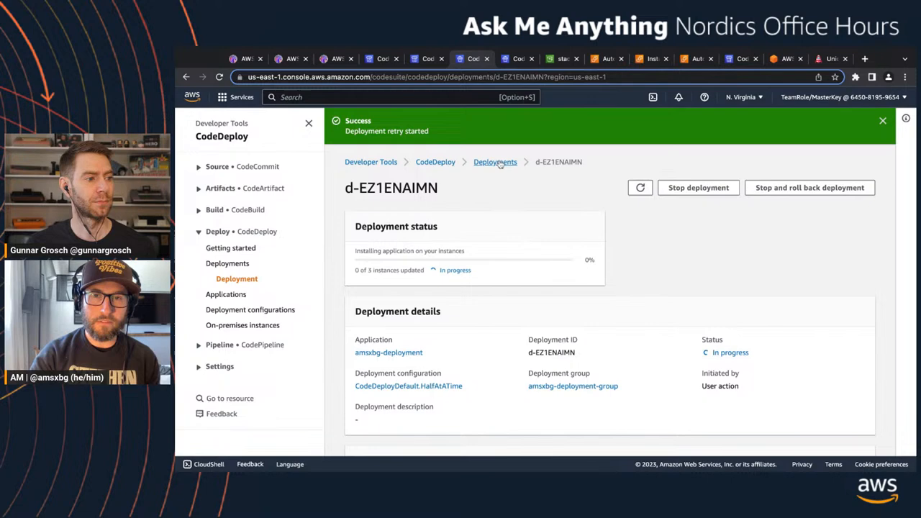
# From the pipelines list, reopen the failed deployment reporting too few healthy instances
pyautogui.click(496, 161)
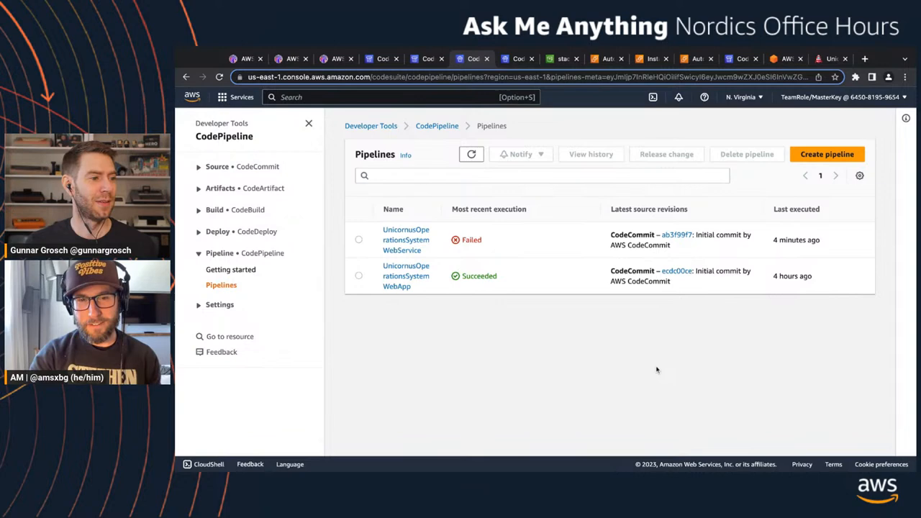
pyautogui.click(406, 238)
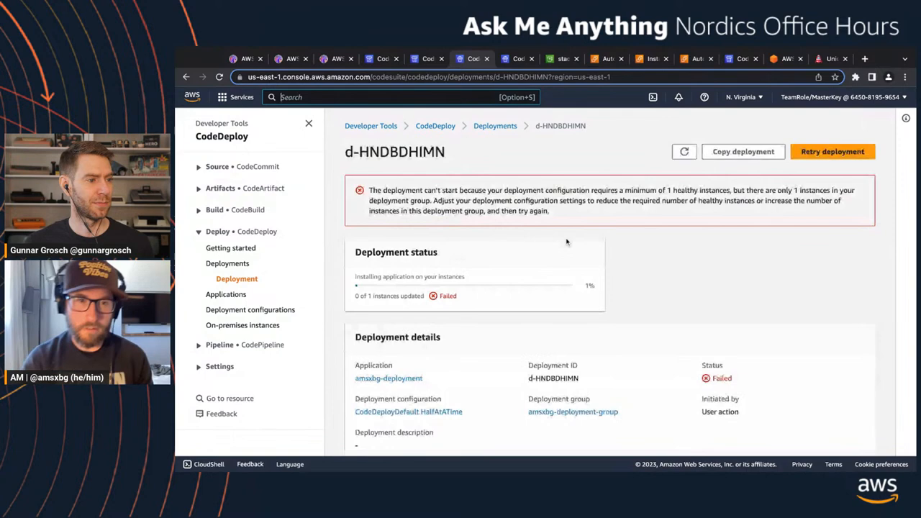
# View deployment d-EZ1ENAIMN at 1 of 3 instances updated, then bring up the unicorn site
pyautogui.click(732, 58)
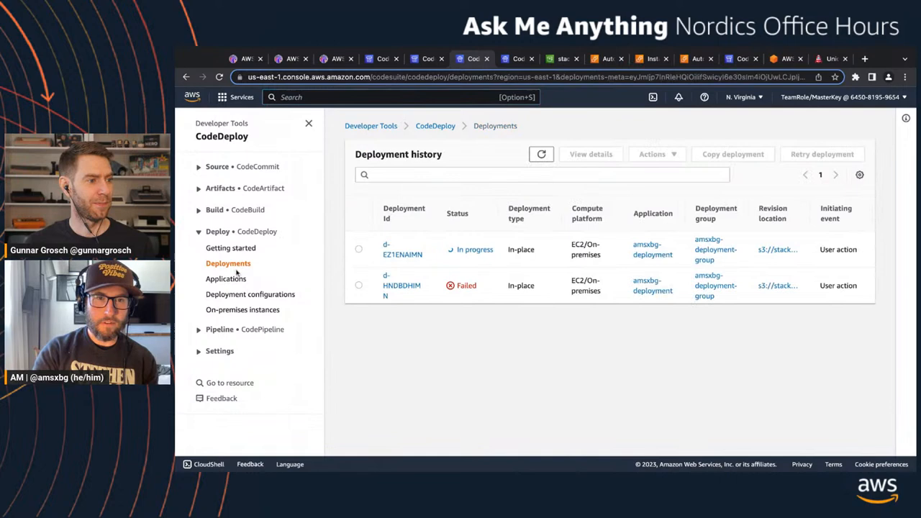
pyautogui.click(400, 249)
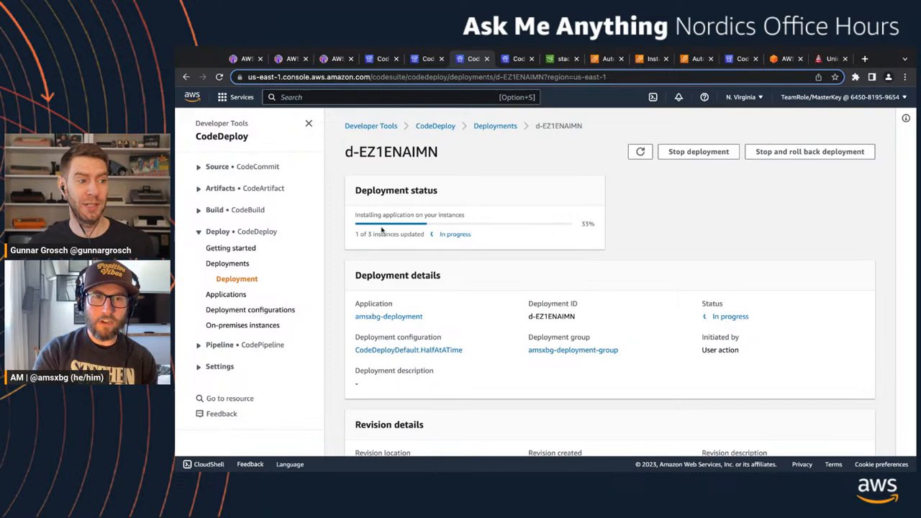
pyautogui.click(824, 58)
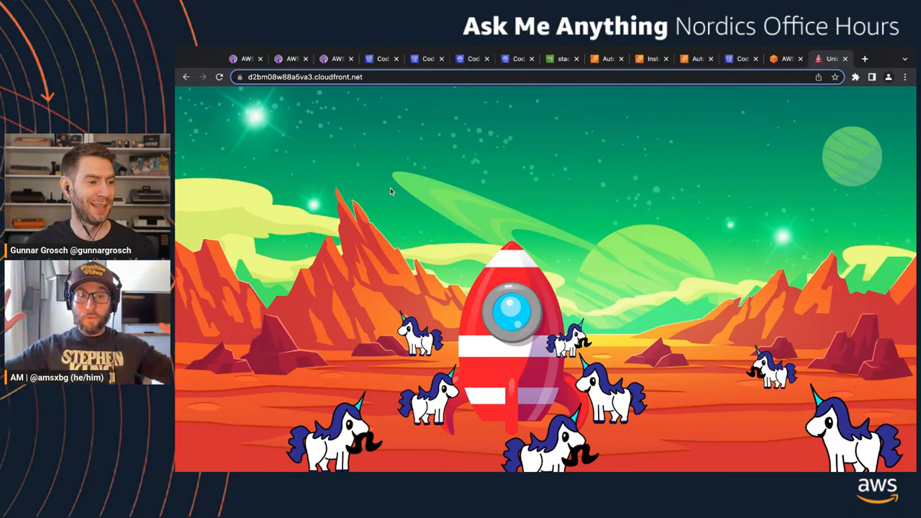
pyautogui.press('F12')
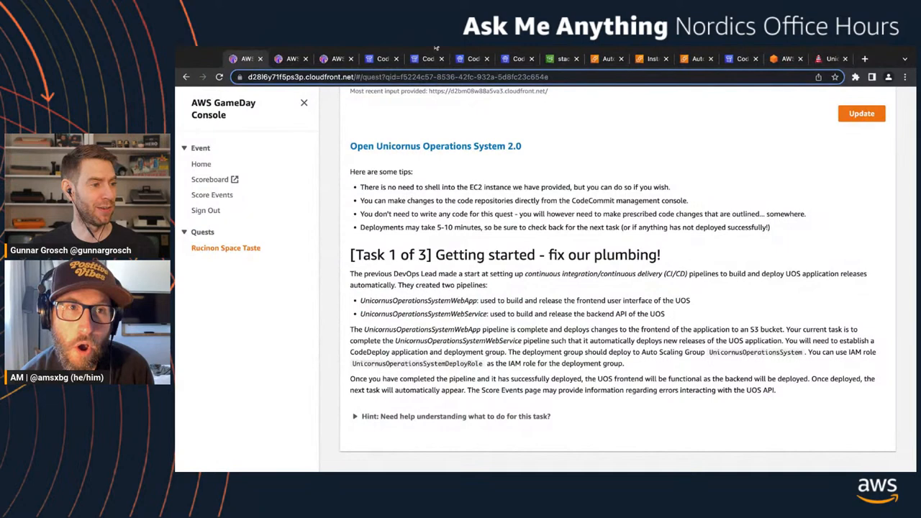
# View the still-empty Score Events page, then return to the UnicornusOperationsSystemWebService pipeline
pyautogui.click(213, 194)
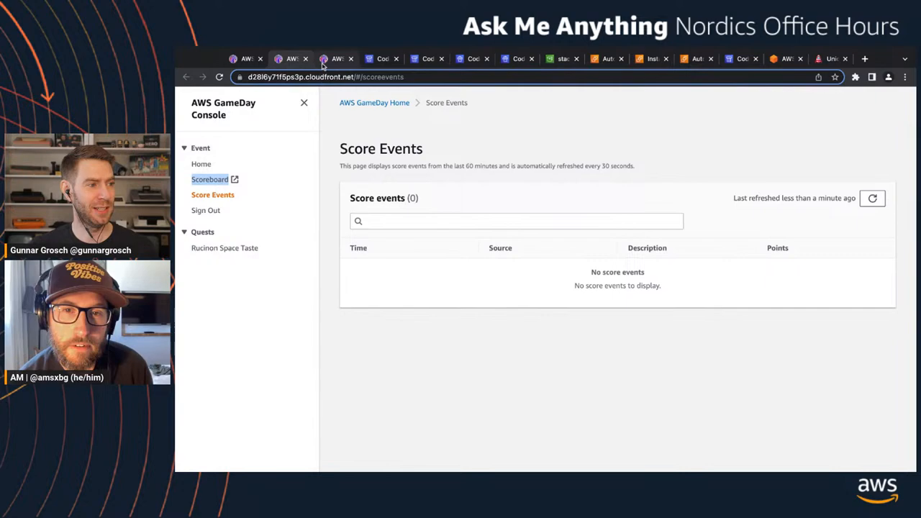
pyautogui.click(224, 247)
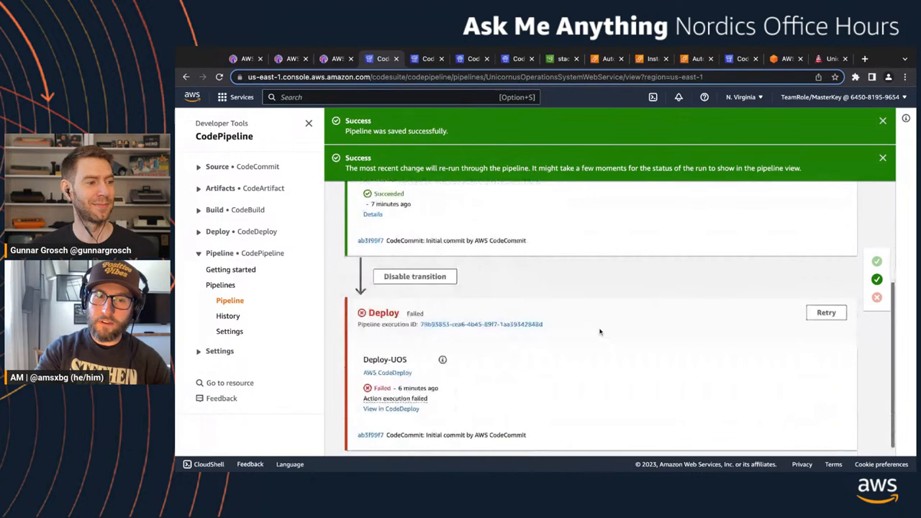
# View deployment d-EZ1ENAIMN in CodeDeploy, in progress with 1 of 3 instances updated
pyautogui.click(380, 409)
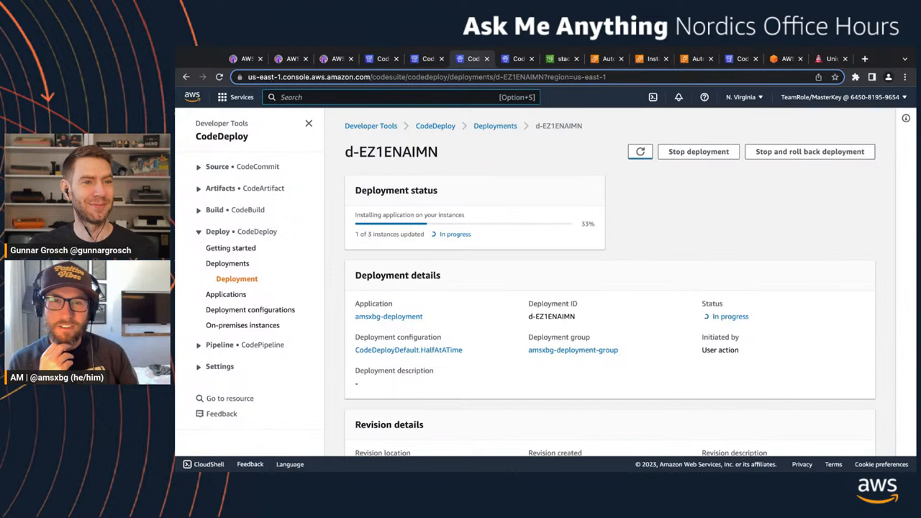
# Return to the UnicornusOperationsSystemWebService pipeline with Source and Build succeeded
pyautogui.click(639, 151)
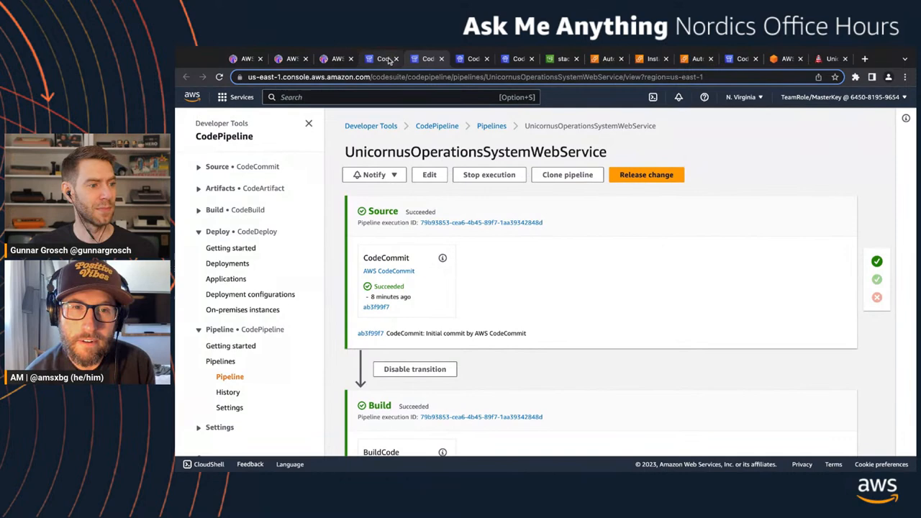
# Retry the failed Deploy stage and watch d-EZ1ENAIMN reach 2 of 3 instances updated
pyautogui.scroll(-3)
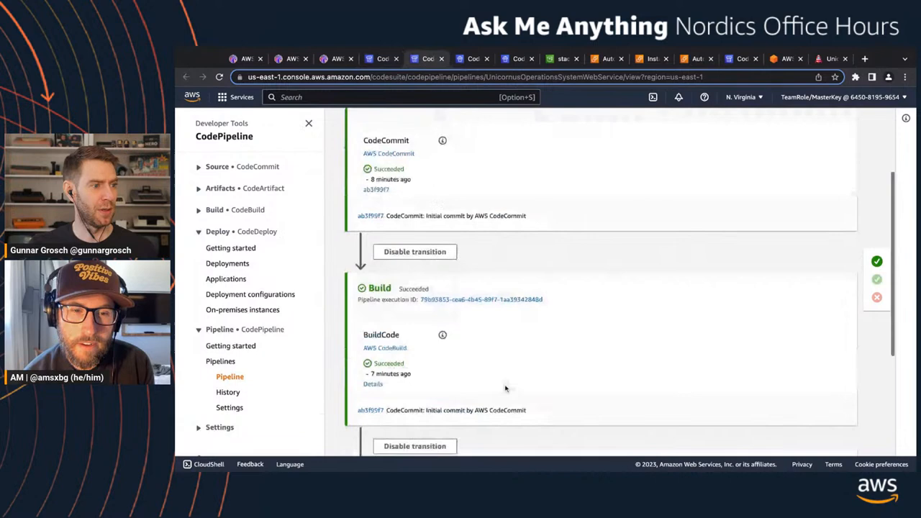
pyautogui.scroll(-3)
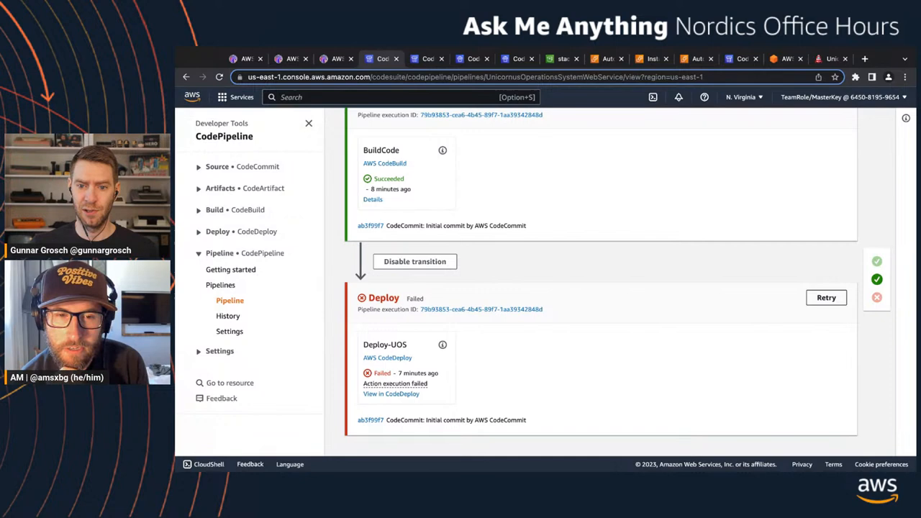
pyautogui.click(827, 296)
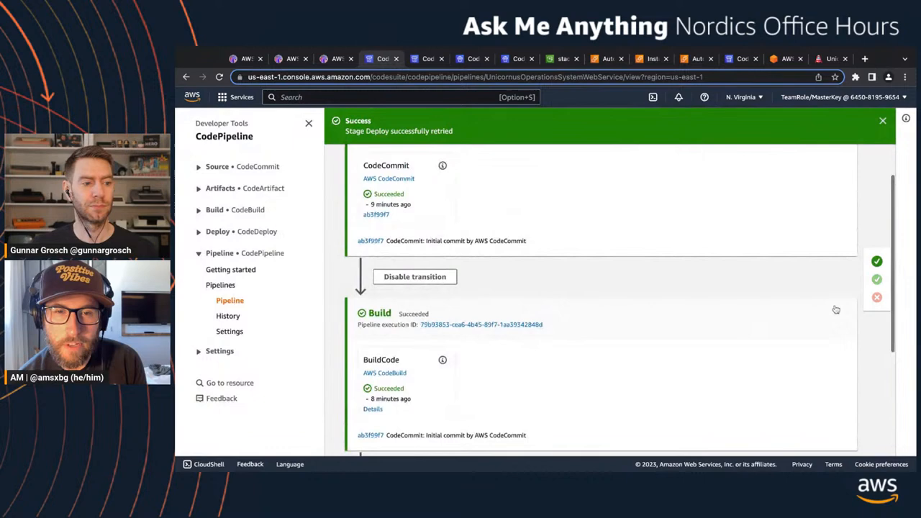
pyautogui.scroll(-3)
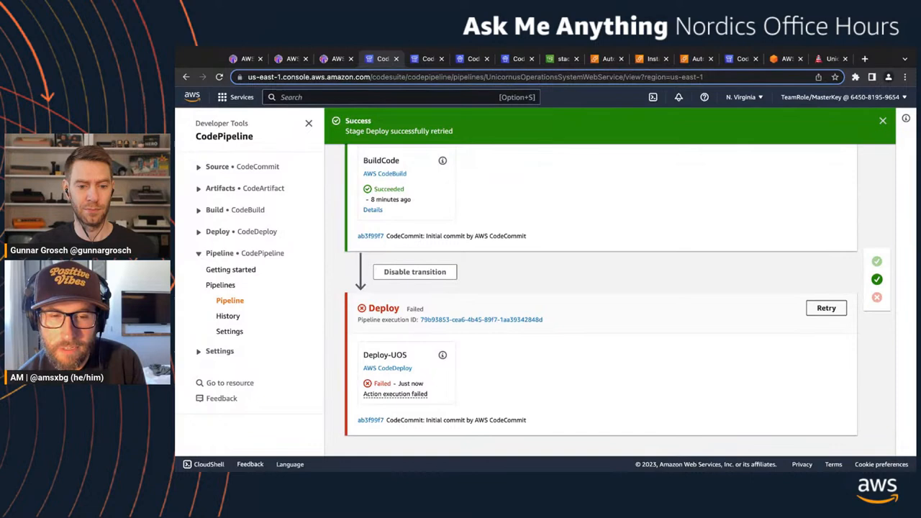
pyautogui.click(826, 308)
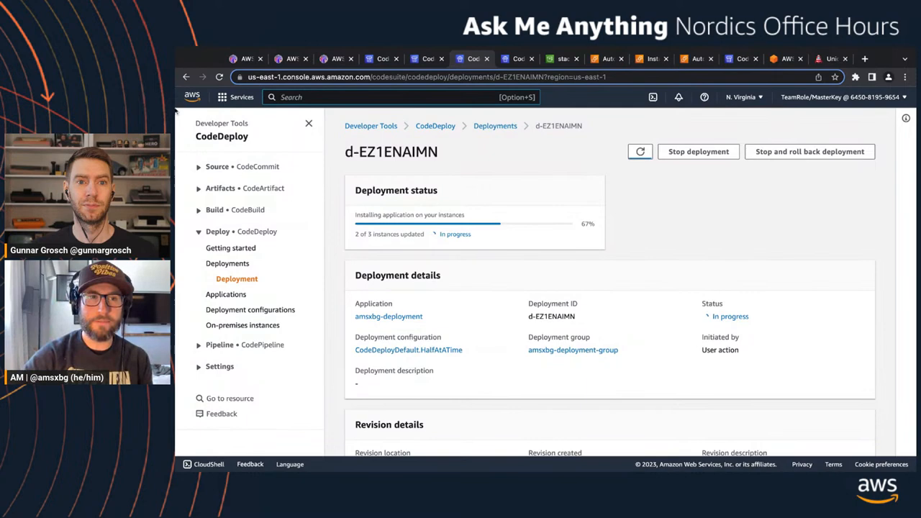
# Reread the GameDay task, then view the UnicornusOperationsSystem Auto Scaling group updating capacity
pyautogui.click(382, 57)
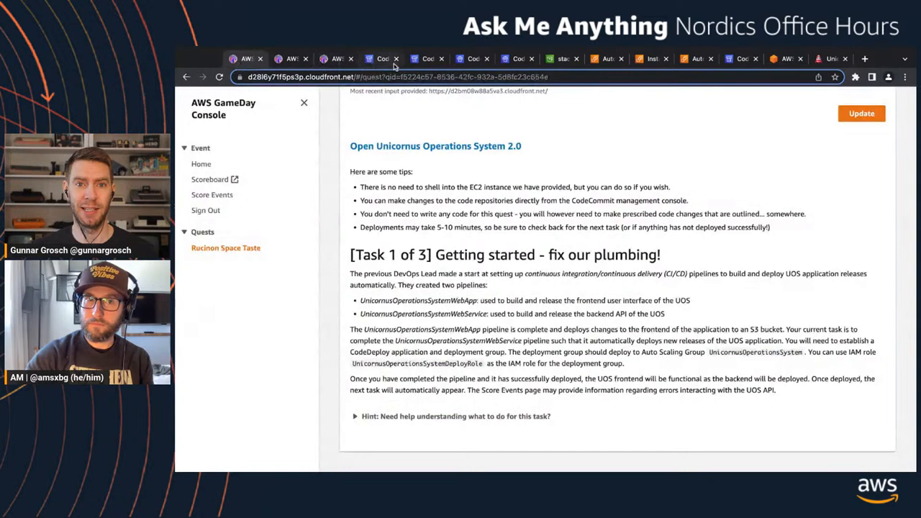
pyautogui.click(426, 58)
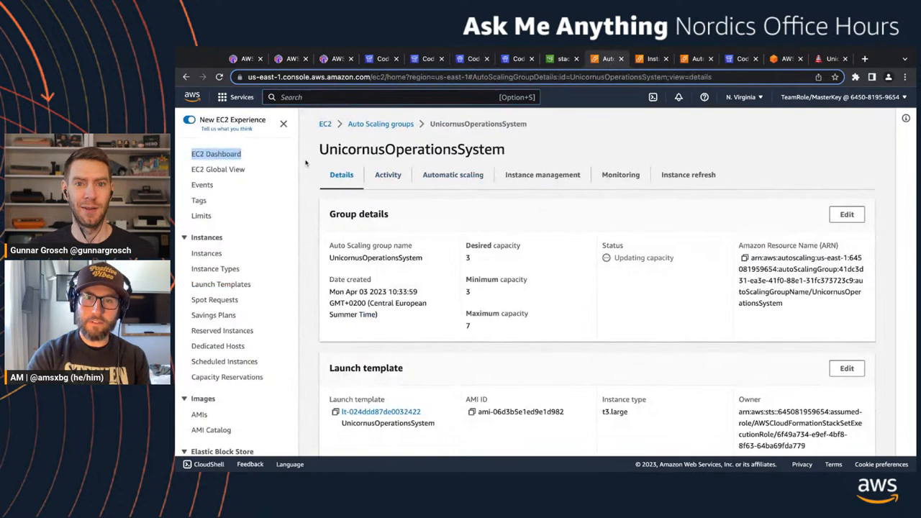
# Return to deployment d-EZ1ENAIMN, still in progress at 2 of 3 instances updated
pyautogui.click(427, 58)
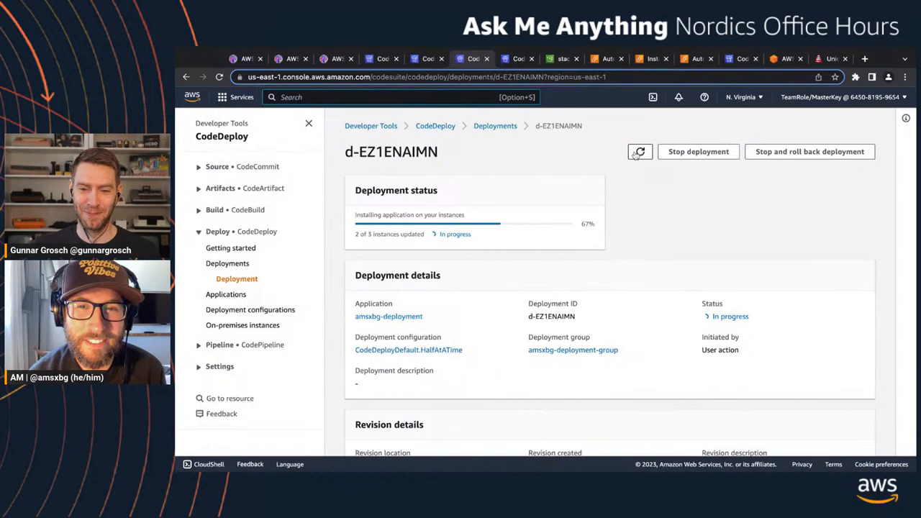
# View the instance's lifecycle events, all Succeeded from BeforeBlockTraffic through AfterInstall
pyautogui.scroll(-3)
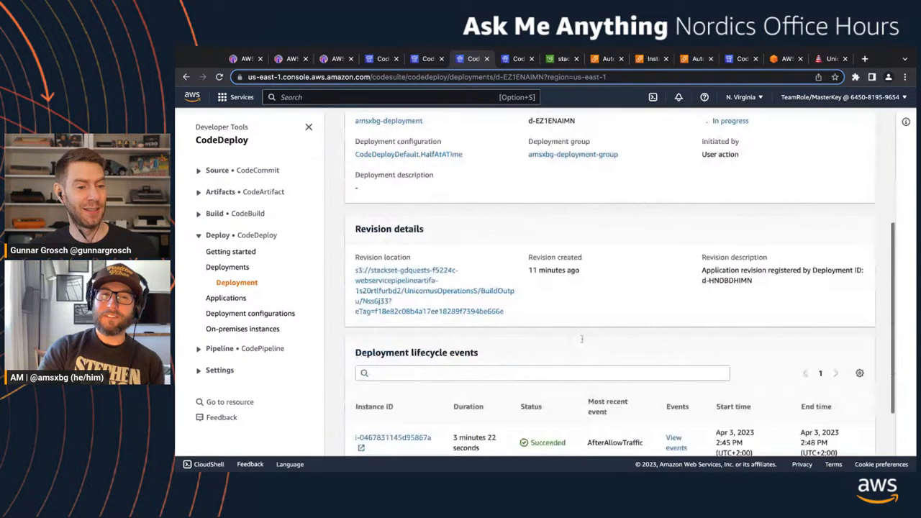
pyautogui.scroll(-3)
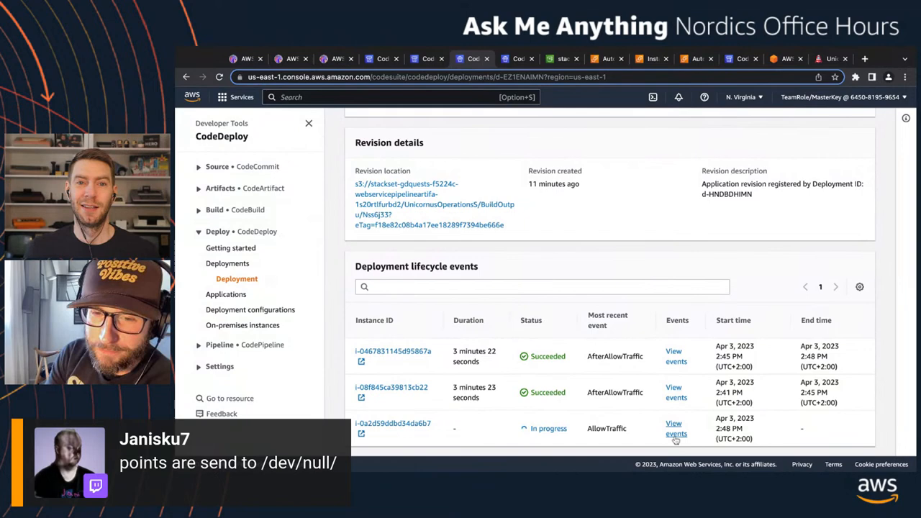
pyautogui.click(674, 429)
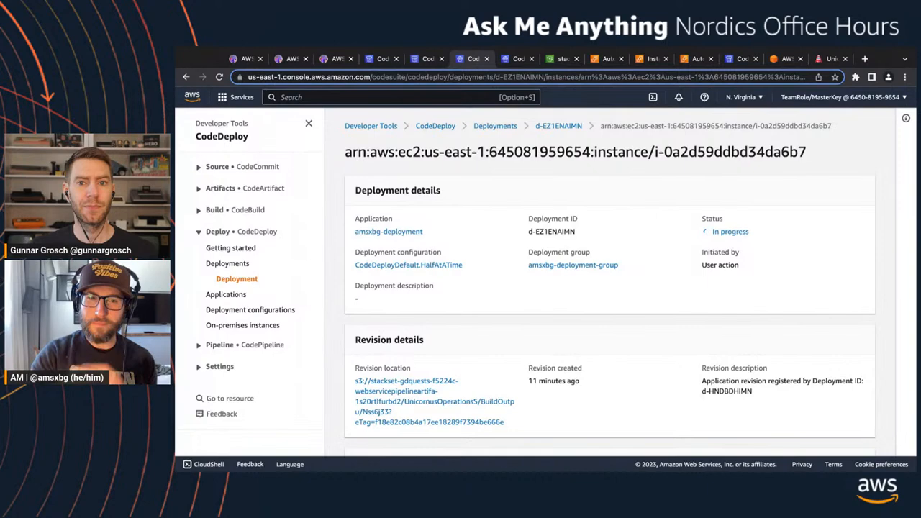
pyautogui.scroll(-3)
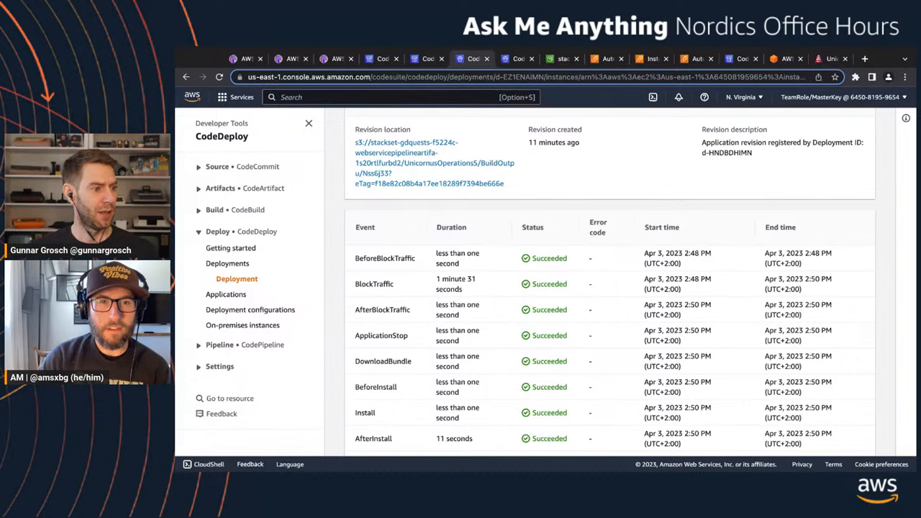
pyautogui.scroll(-3)
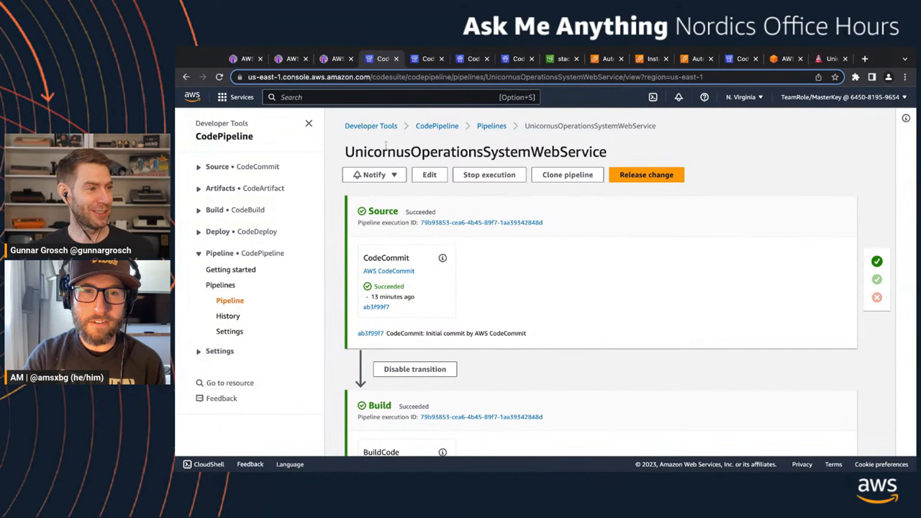
# Scroll the pipeline to show Build Succeeded and the Deploy-UOS action Failed
pyautogui.scroll(-3)
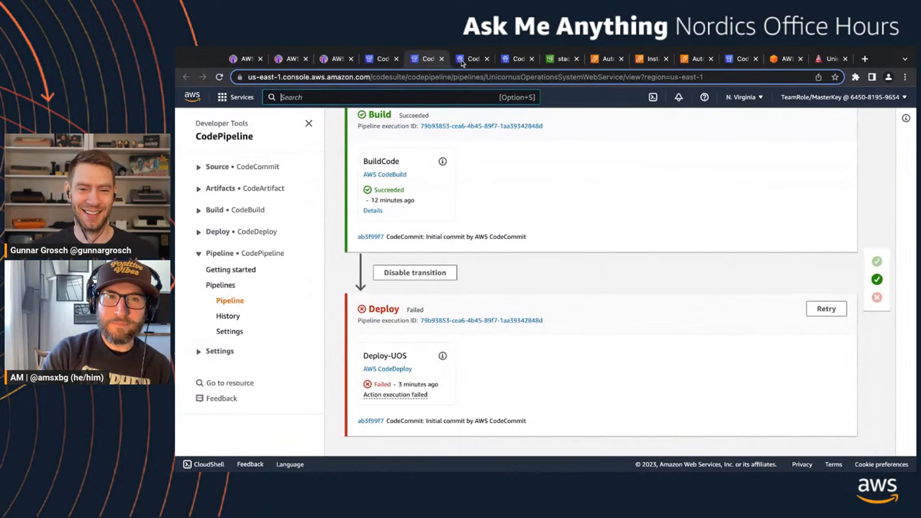
# Retry the failed Deploy stage so Deploy-UOS runs again
pyautogui.click(826, 308)
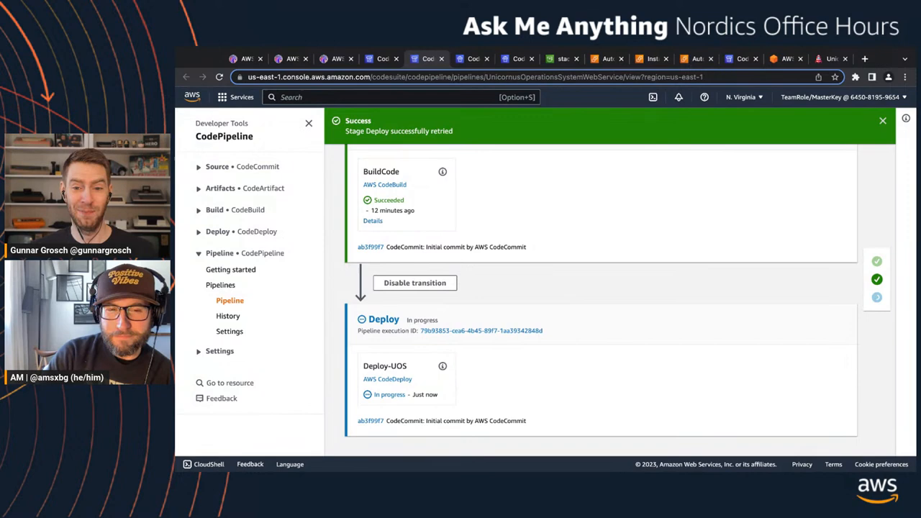
pyautogui.moveTo(852, 164)
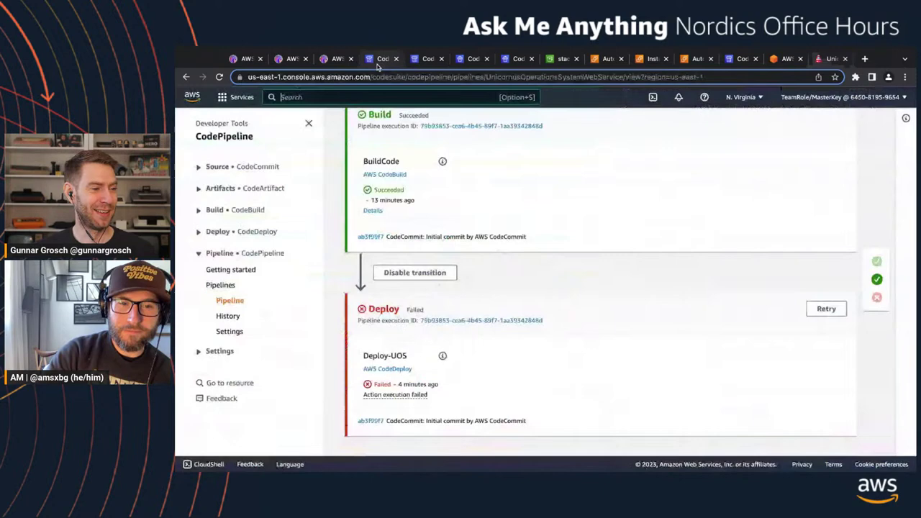
# Review the running deployment's lifecycle events, then bring up the GameDay scoreboard
pyautogui.click(827, 308)
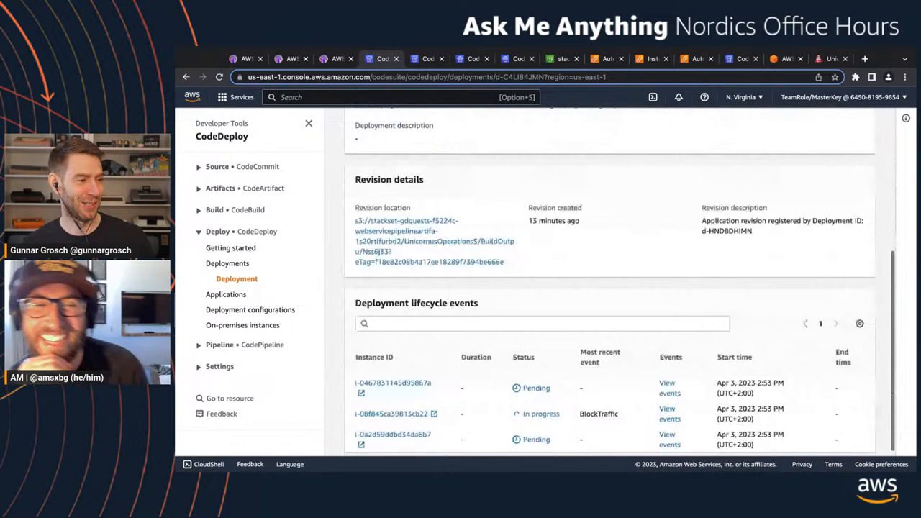
pyautogui.scroll(-3)
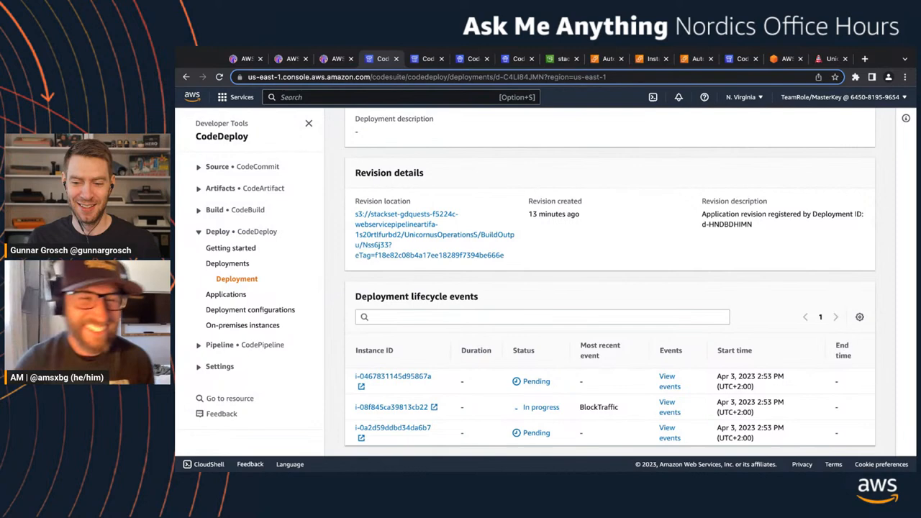
pyautogui.scroll(3)
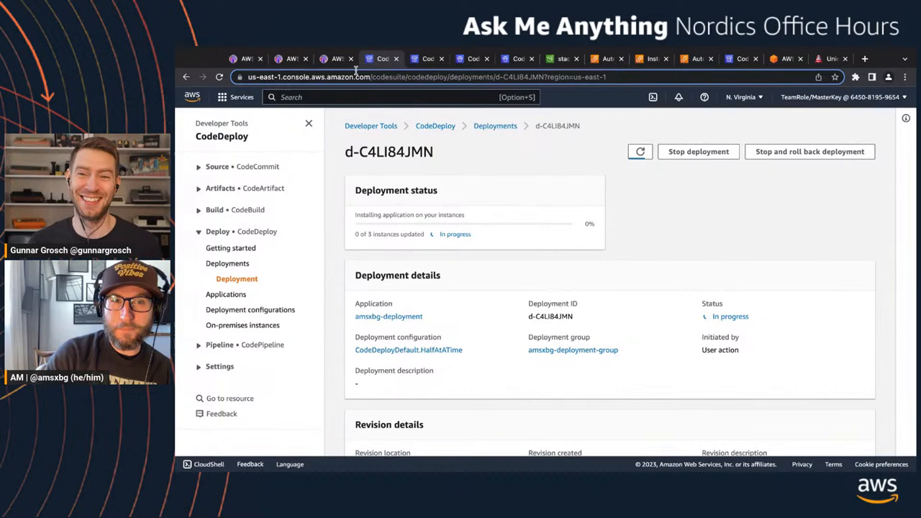
pyautogui.click(330, 57)
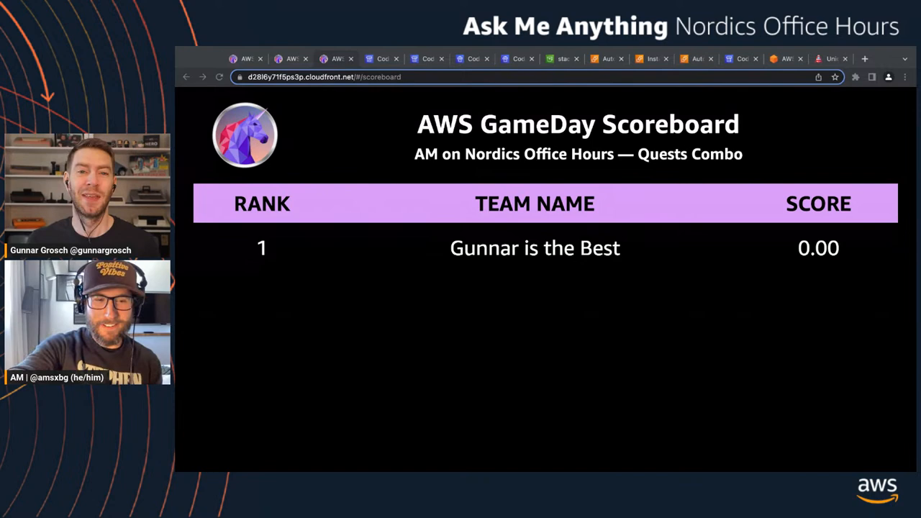
pyautogui.click(377, 58)
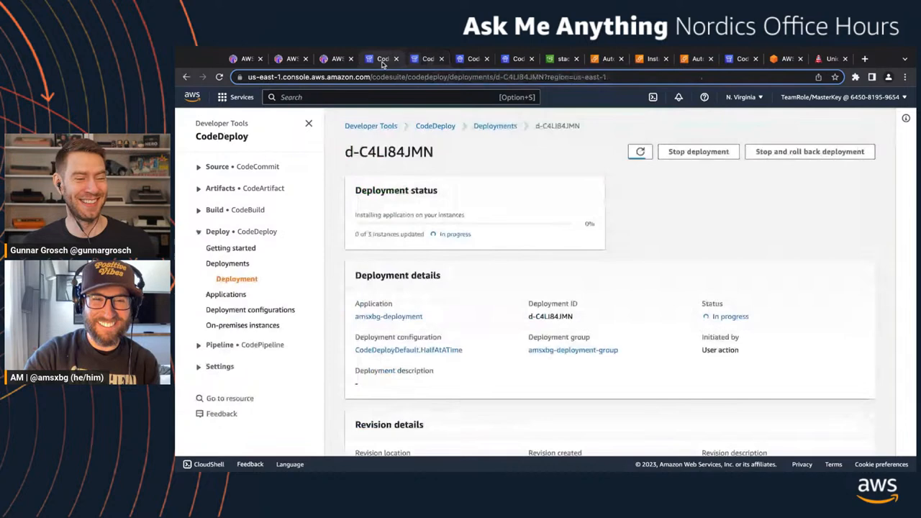
pyautogui.scroll(-3)
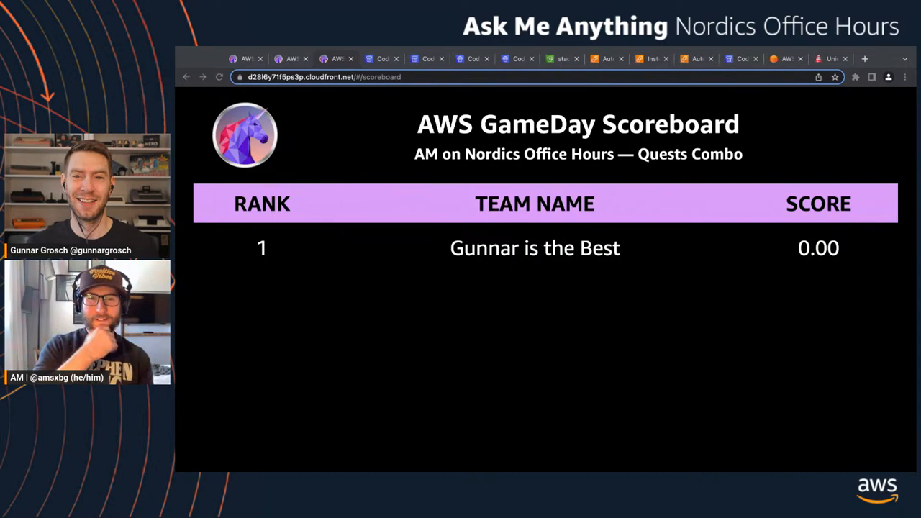
pyautogui.click(219, 78)
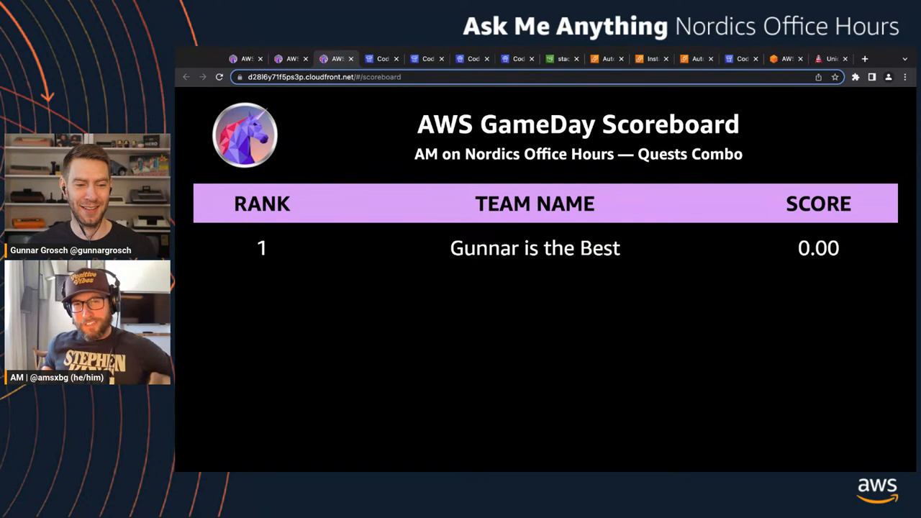
# Return to the CodeDeploy progress page of deployment d-C4LI84JMN
pyautogui.click(219, 78)
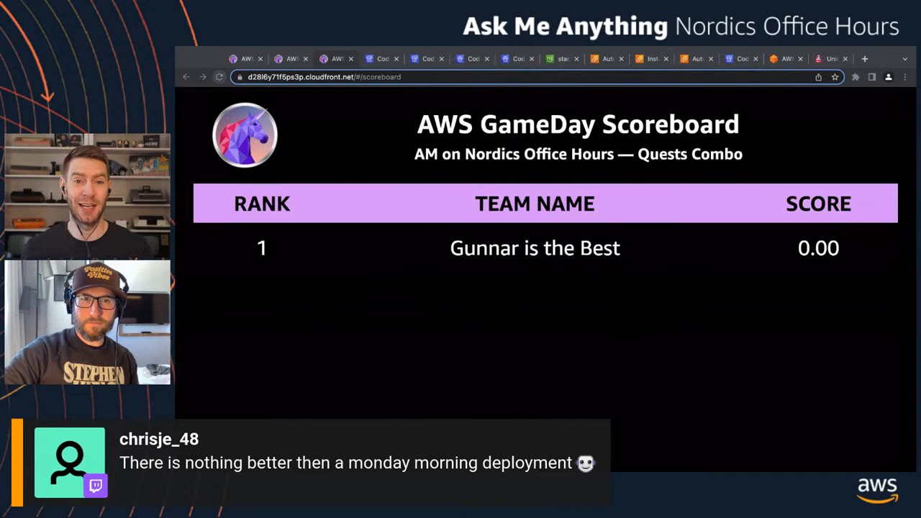
pyautogui.click(426, 58)
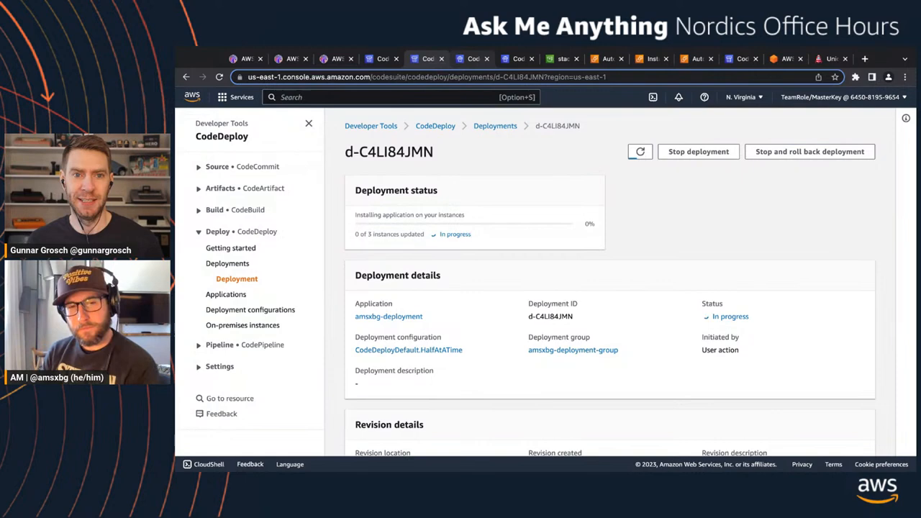
# View lifecycle events for the instance still in progress, then move to the AWS GameDay page
pyautogui.scroll(-3)
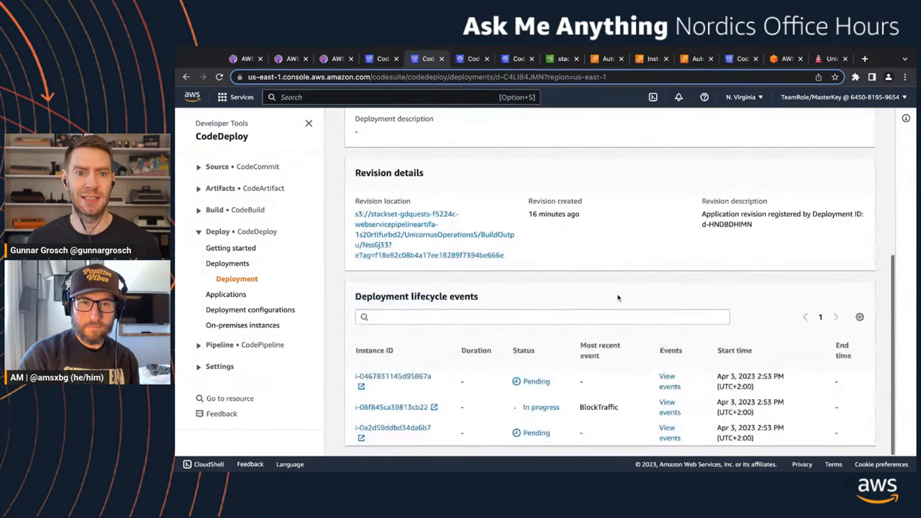
pyautogui.click(392, 407)
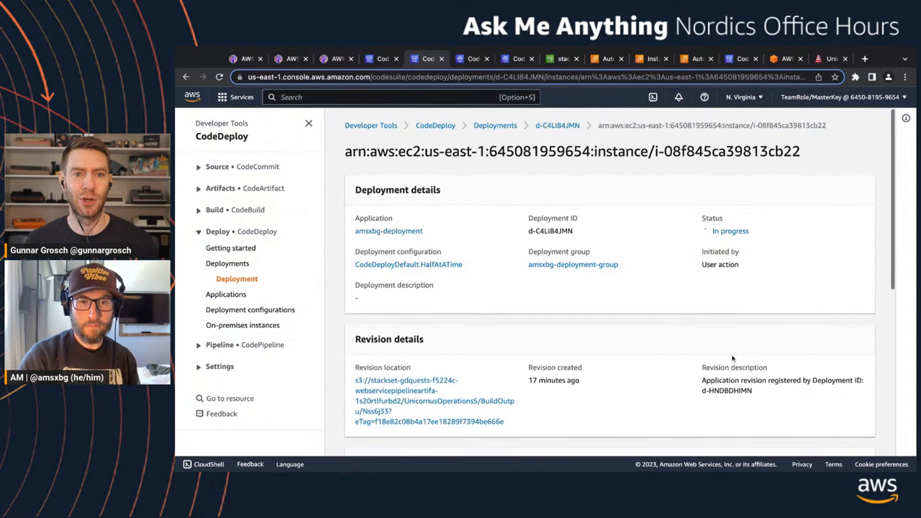
pyautogui.scroll(-3)
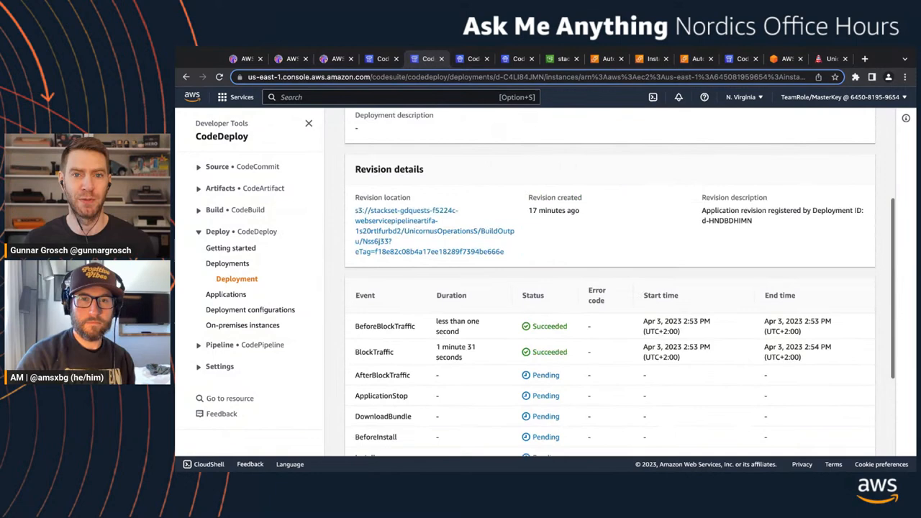
pyautogui.click(245, 57)
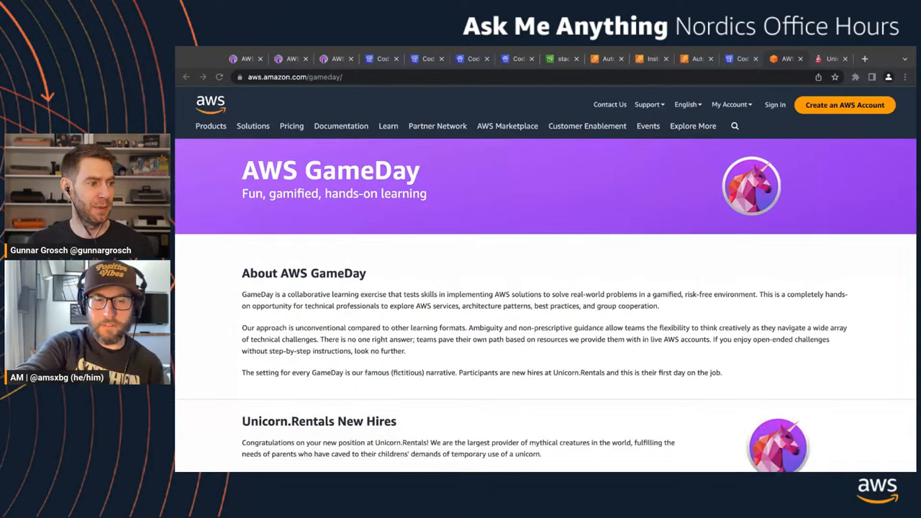
# Scroll to the GameDay Partner League participation and September 2022 leaderboard sections
pyautogui.scroll(-3)
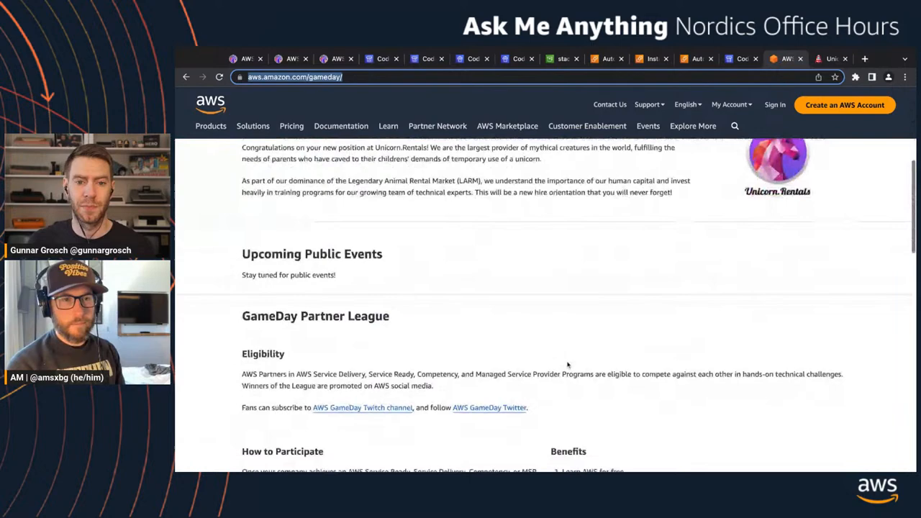
pyautogui.scroll(-3)
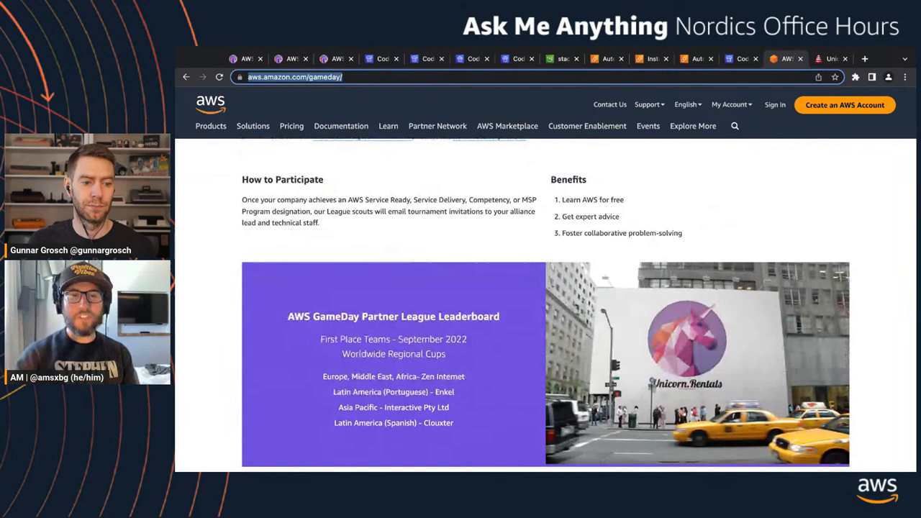